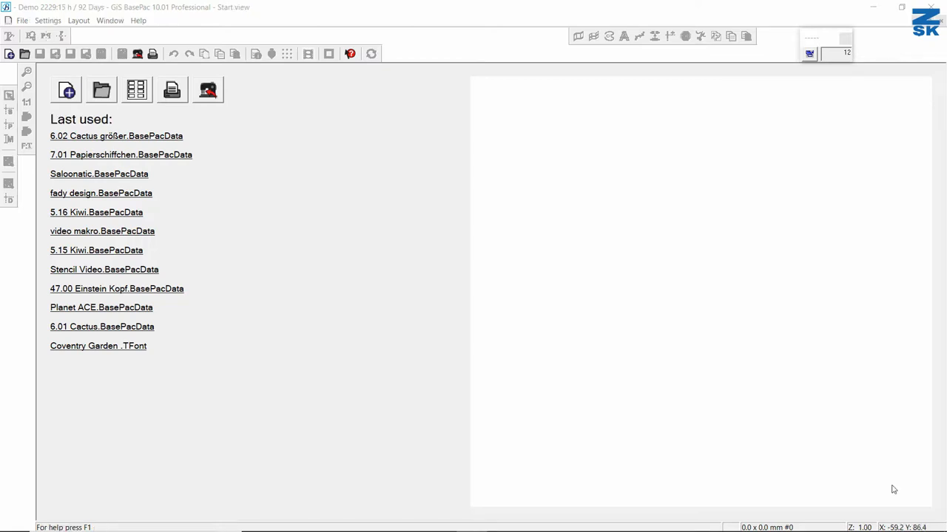
mouse_move(827, 390)
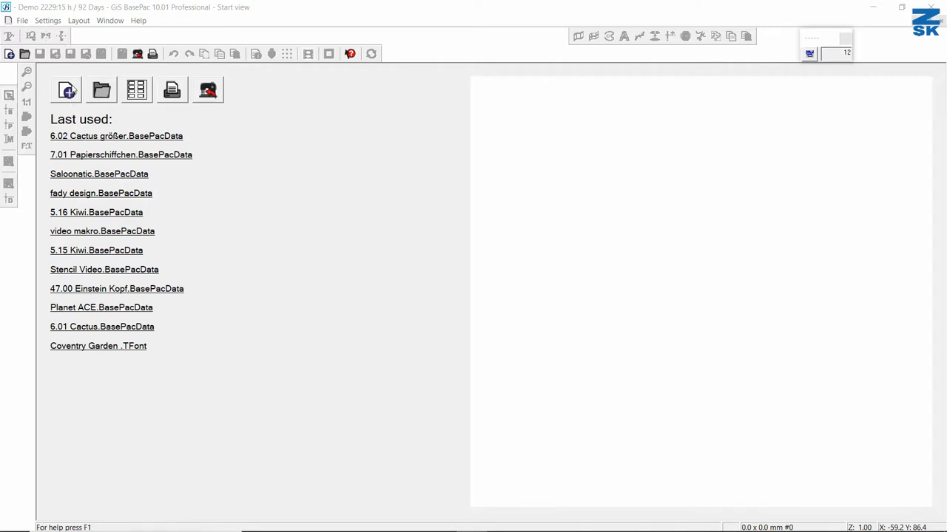
Create a new untitled design with standard settings from the Start view
left_click(65, 90)
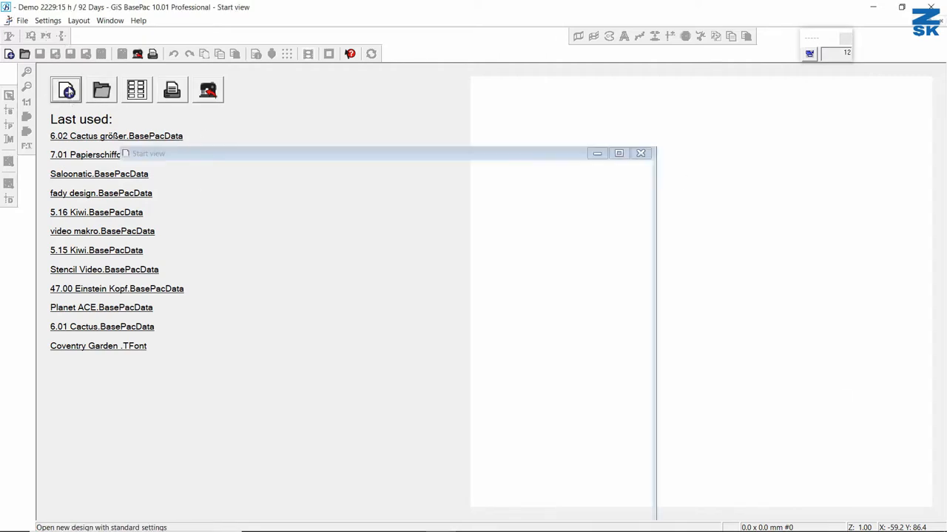
left_click(66, 89)
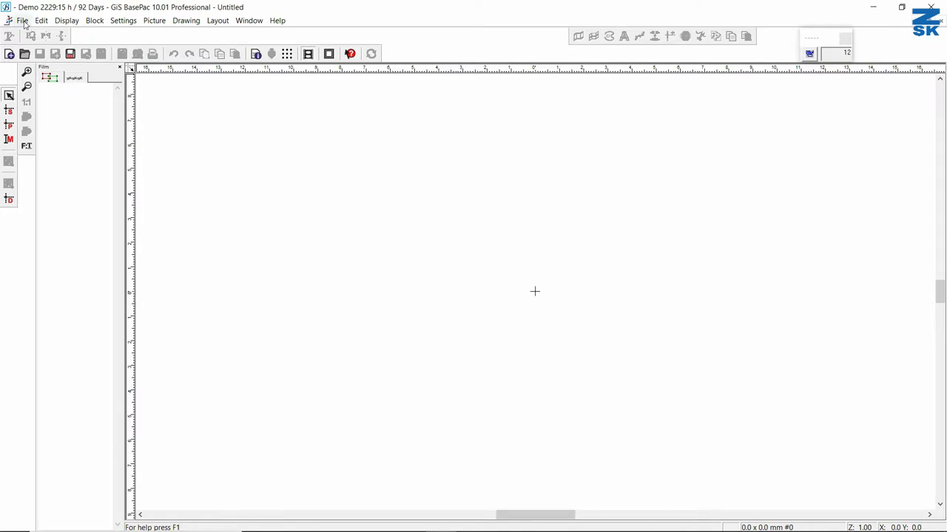
Import cactus.jpg from file as the background picture
left_click(23, 20)
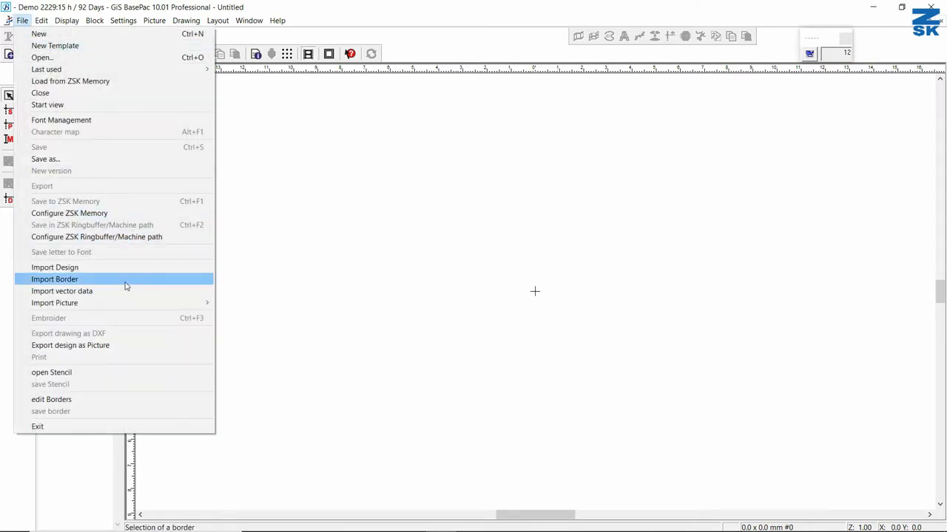
mouse_move(54, 303)
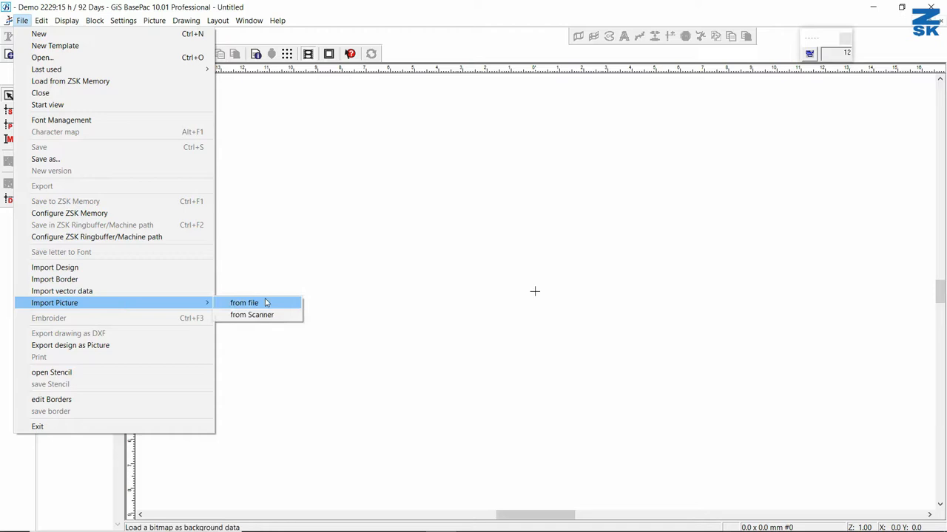
left_click(244, 303)
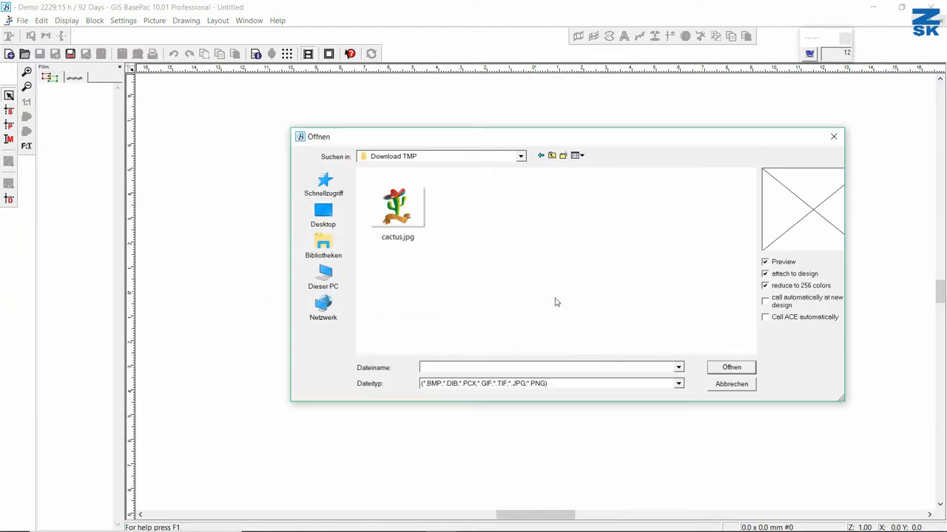
left_click(397, 207)
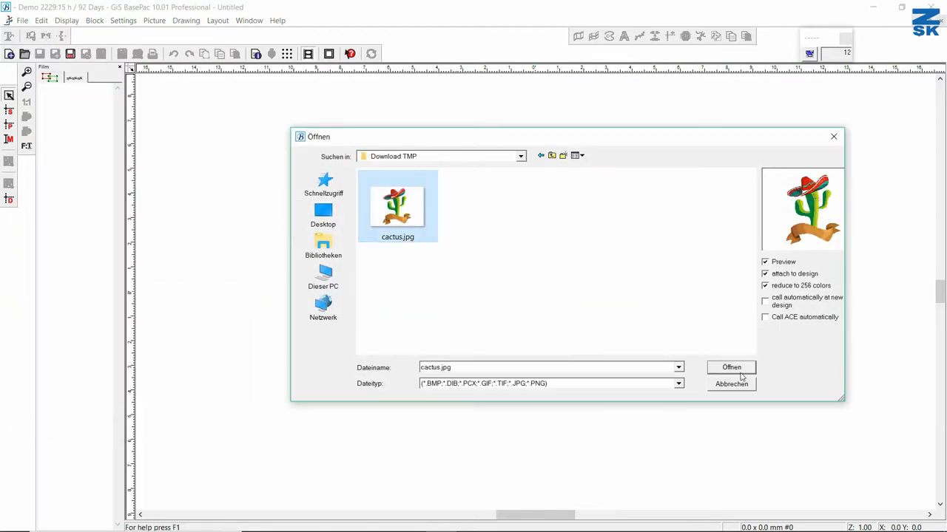
left_click(731, 367)
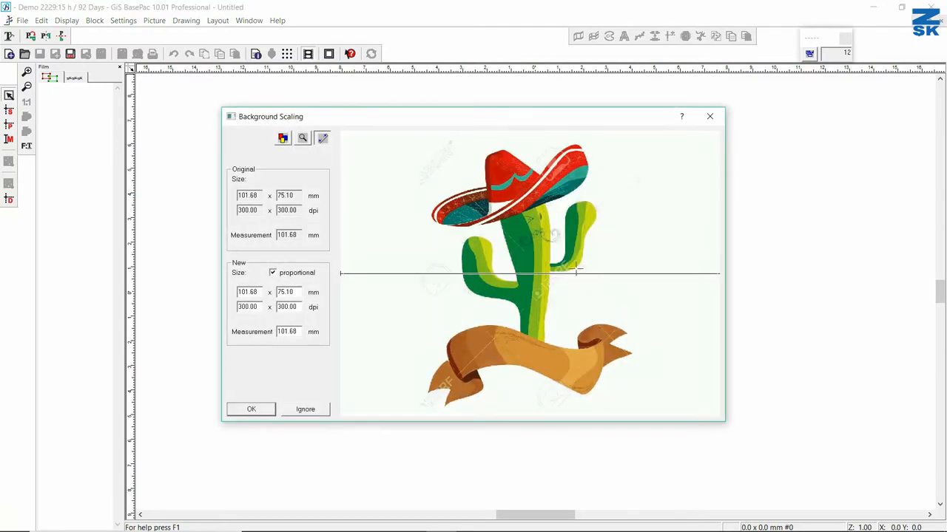
mouse_move(528, 258)
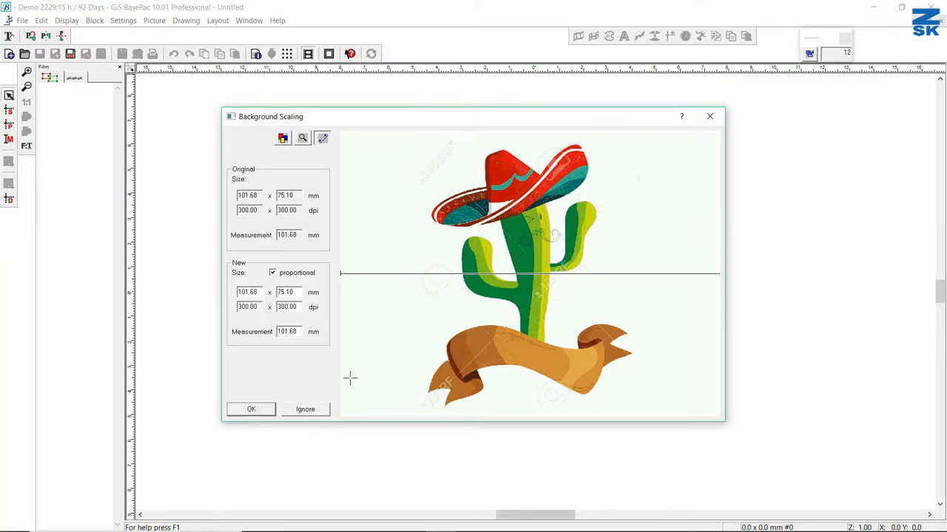
mouse_move(522, 139)
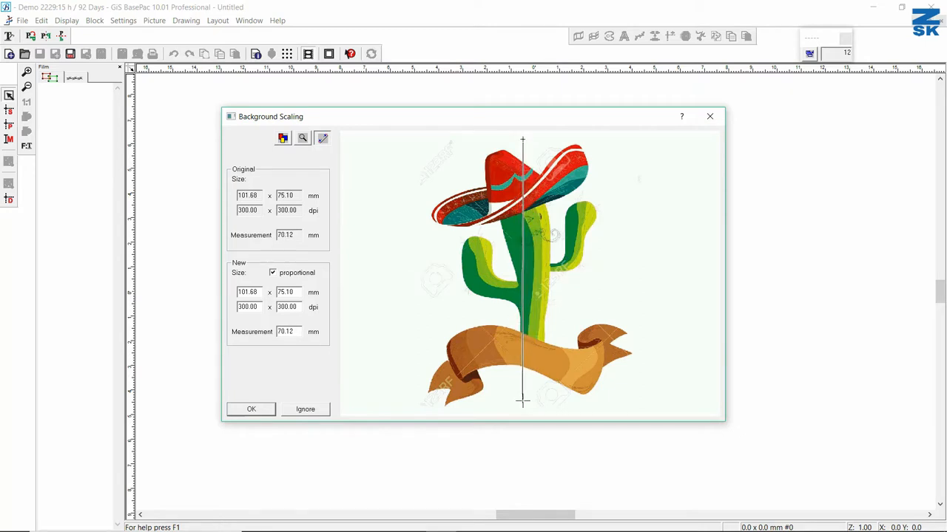
Set the new measurement to 85 mm and confirm the background scaling
triple_click(285, 331)
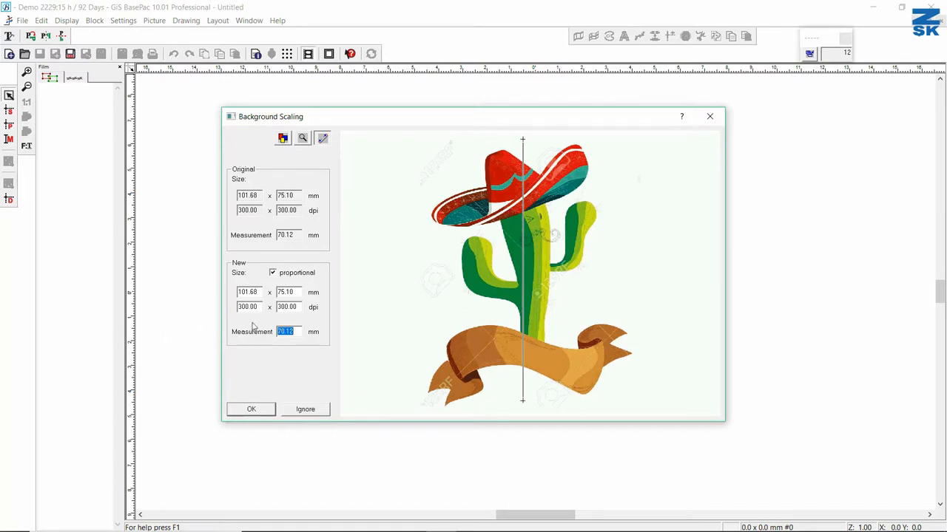
mouse_move(343, 341)
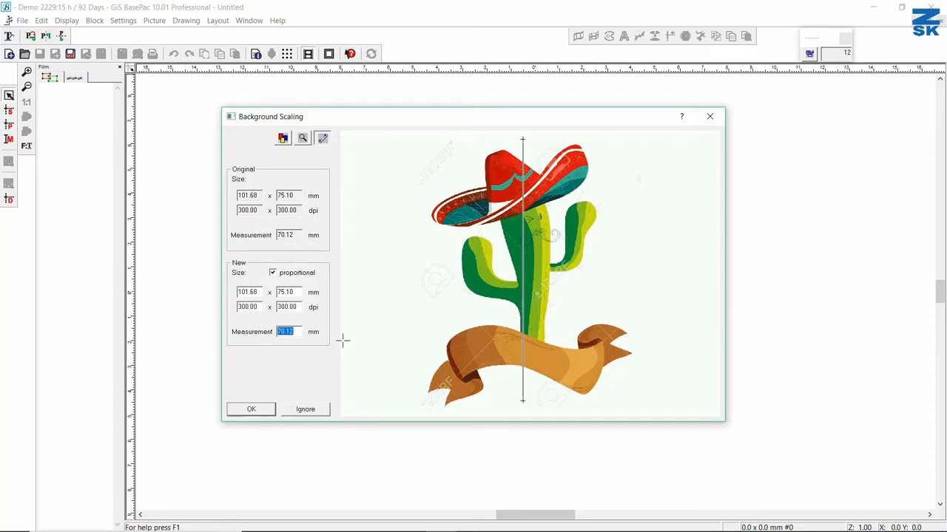
type("85")
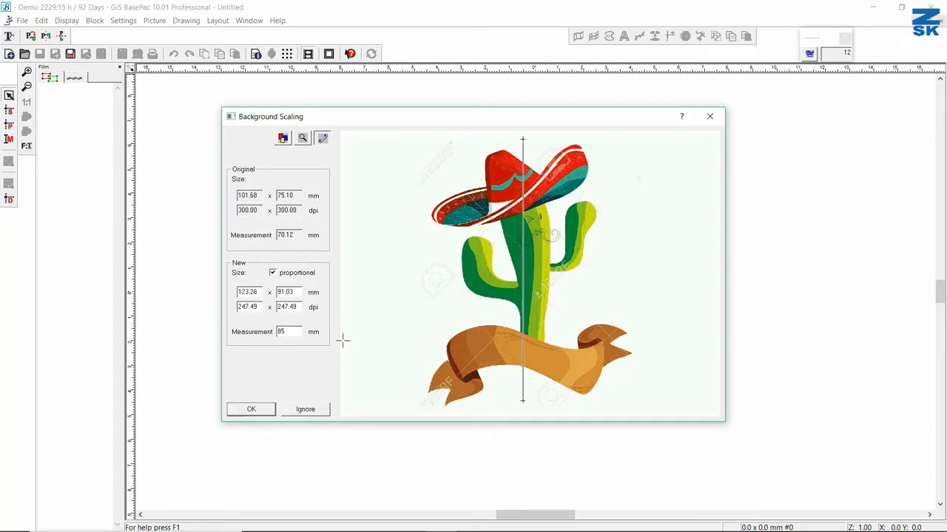
left_click(251, 409)
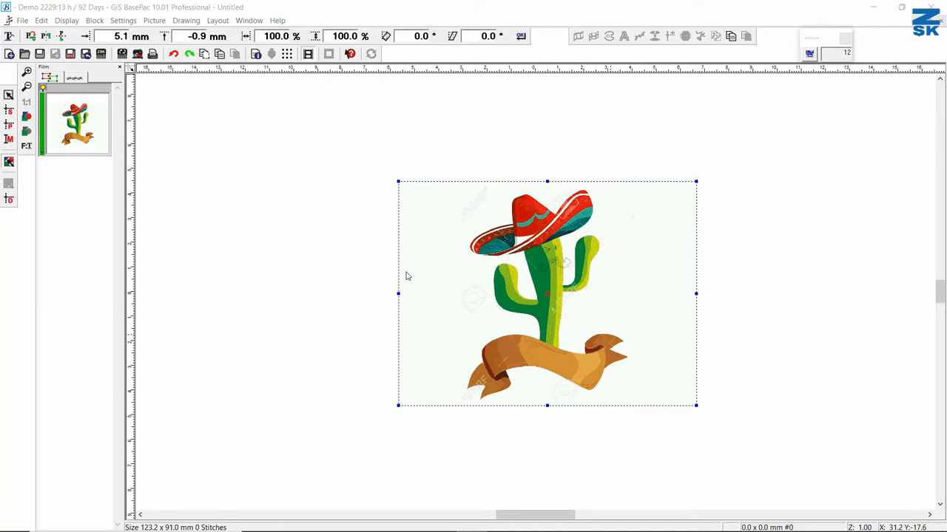
mouse_move(642, 230)
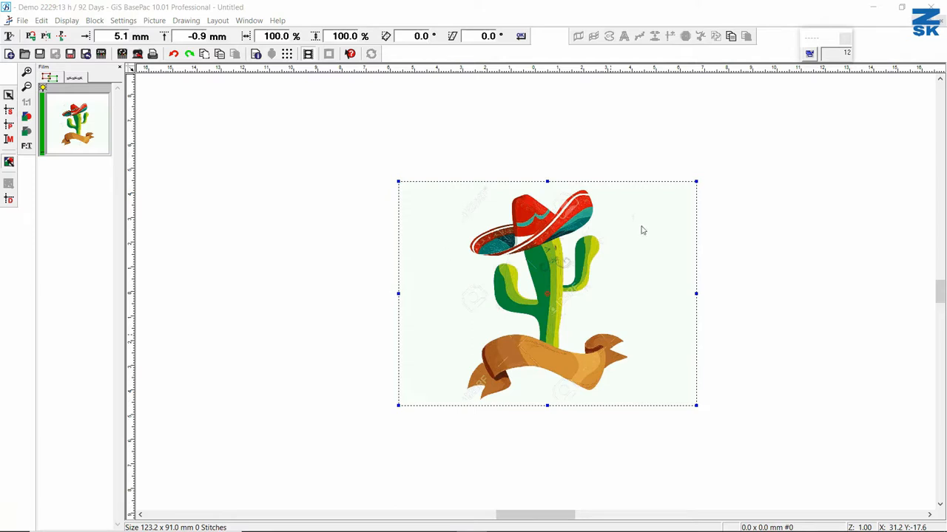
mouse_move(538, 298)
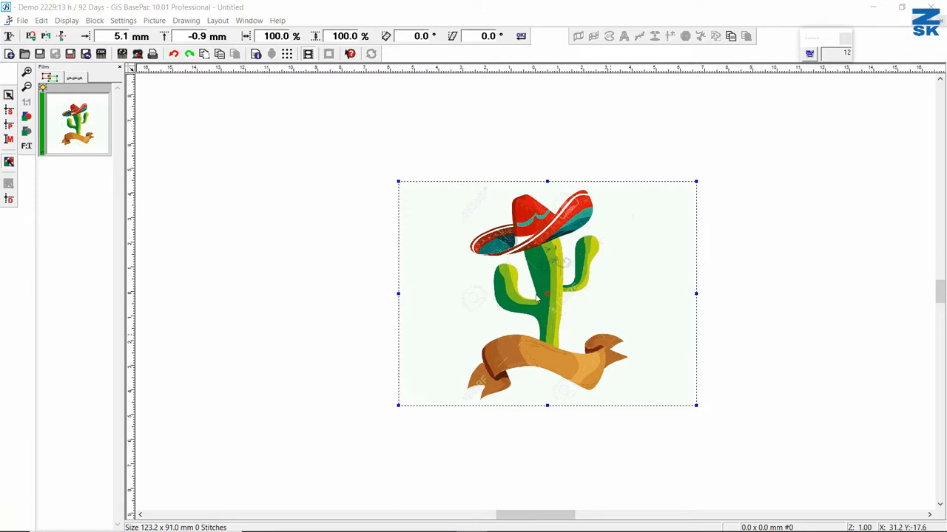
mouse_move(581, 213)
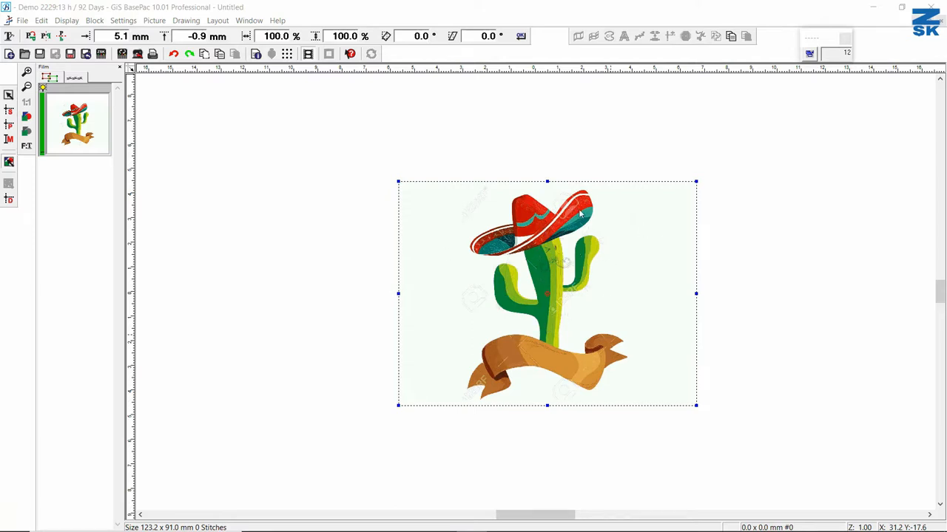
mouse_move(552, 374)
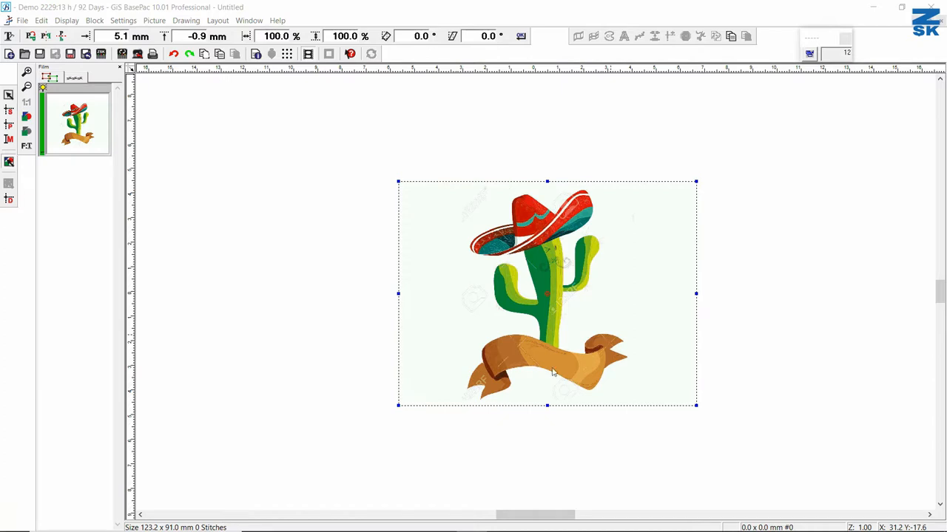
mouse_move(526, 368)
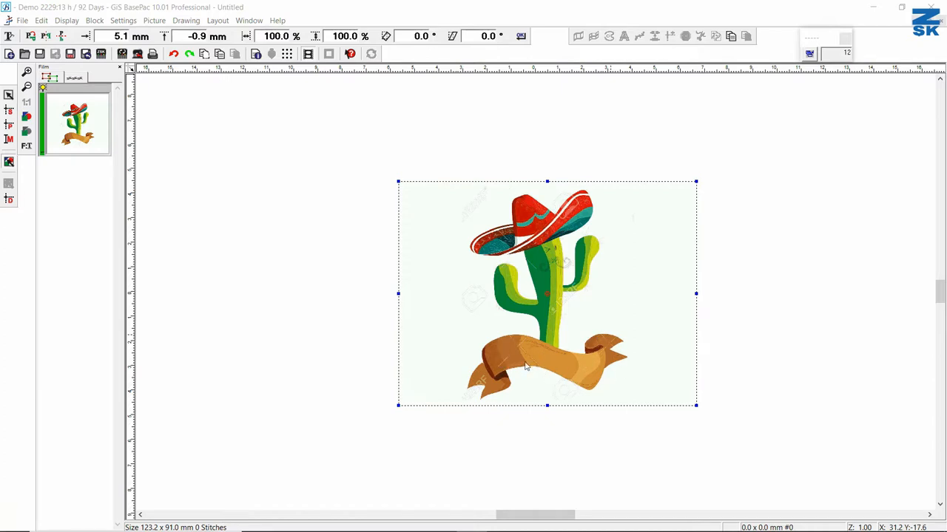
mouse_move(544, 233)
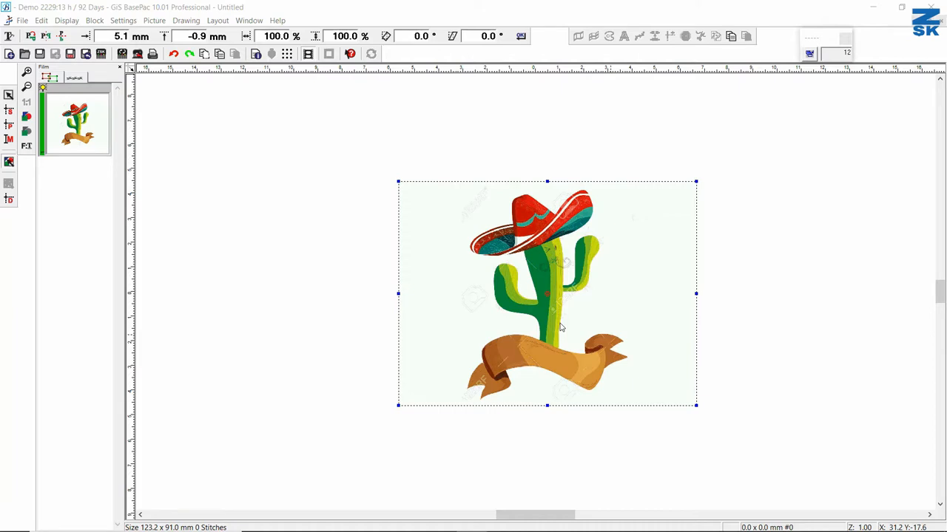
mouse_move(560, 327)
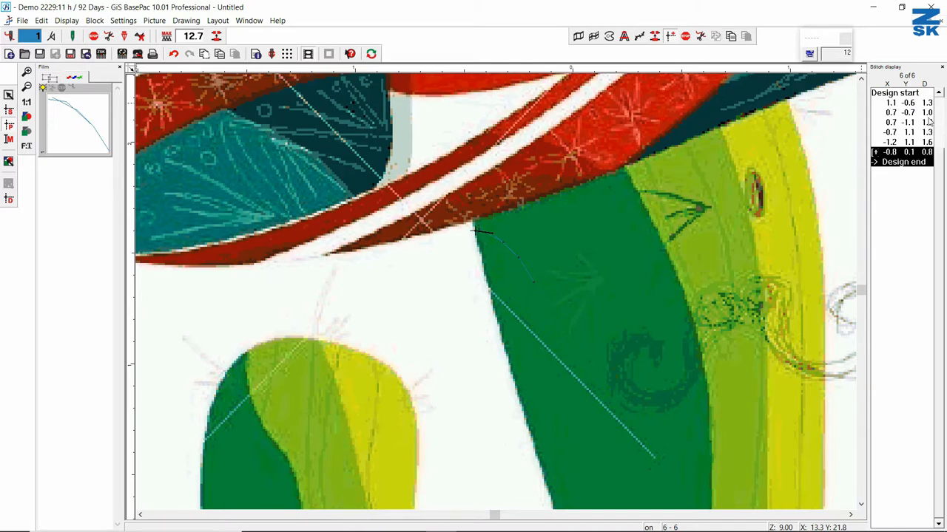
mouse_move(507, 267)
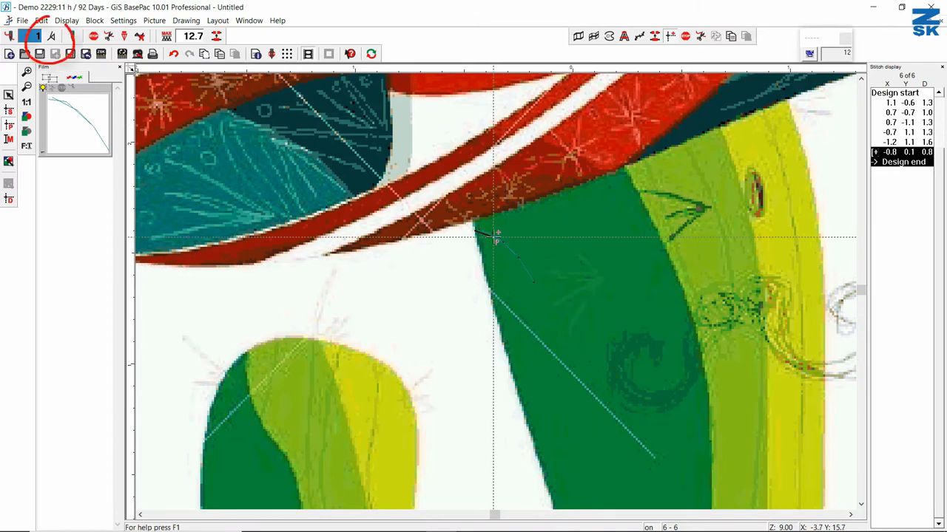
Show the flyout of punching input modes
left_click(52, 36)
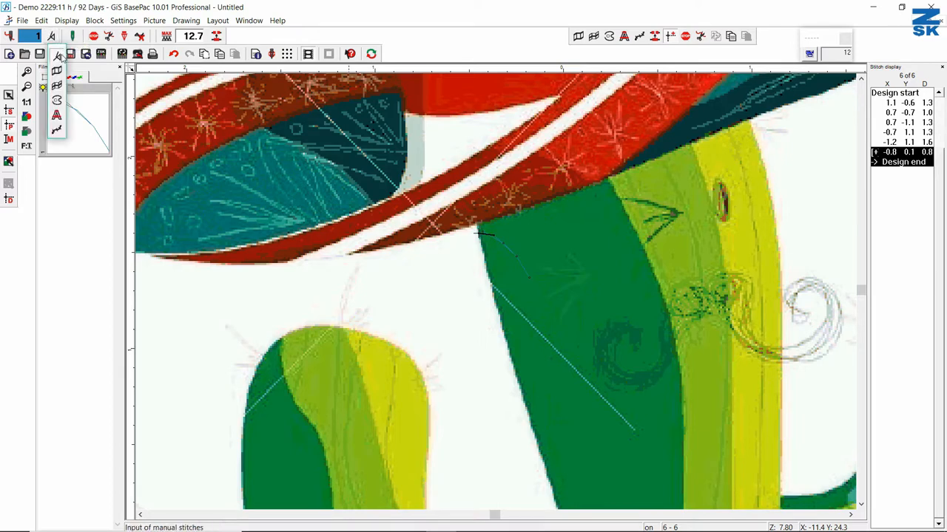
mouse_move(58, 58)
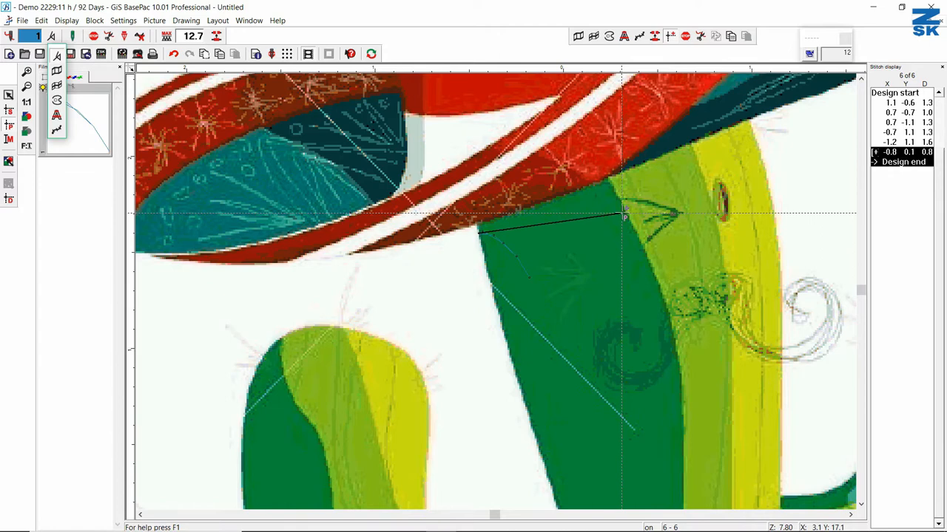
Choose the input mode for punching the cactus body outline
left_click(56, 99)
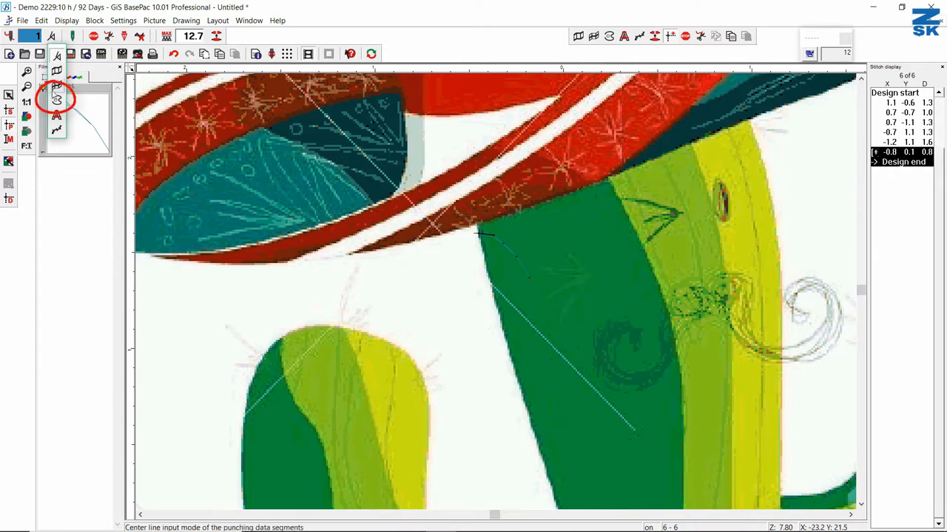
mouse_move(57, 99)
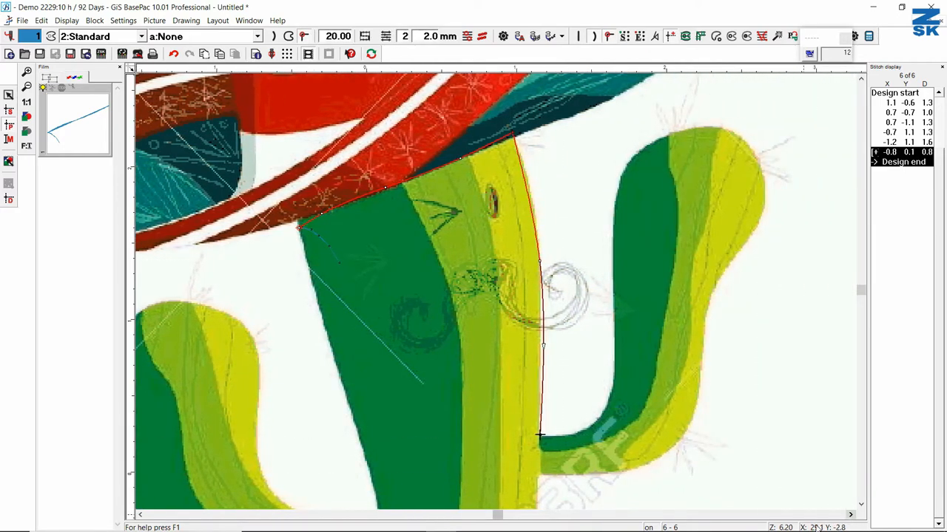
mouse_move(580, 433)
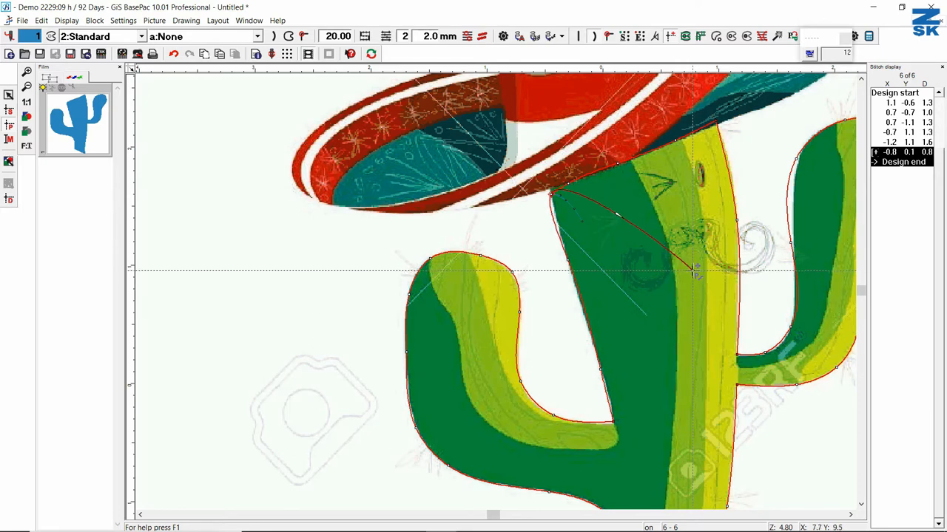
Add a further contour, then apply 4:Complex Fill to the cactus body
left_click(684, 36)
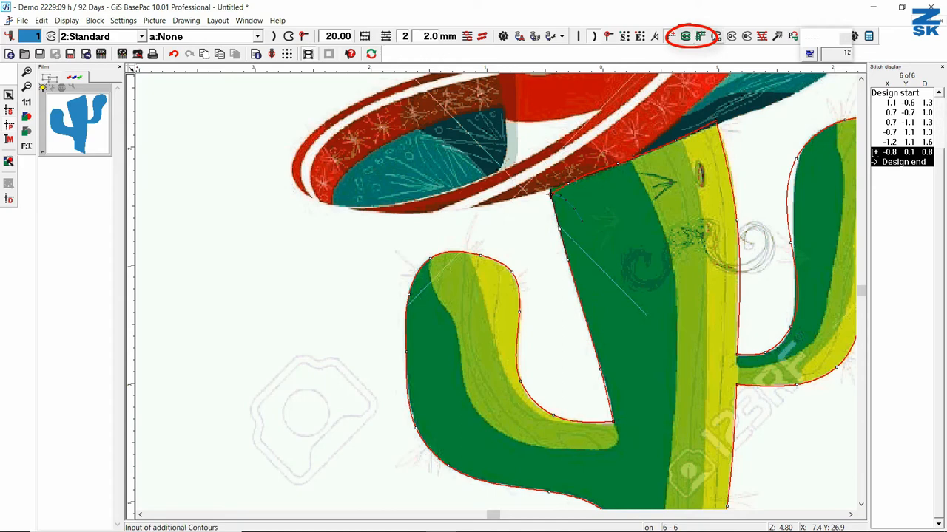
mouse_move(685, 36)
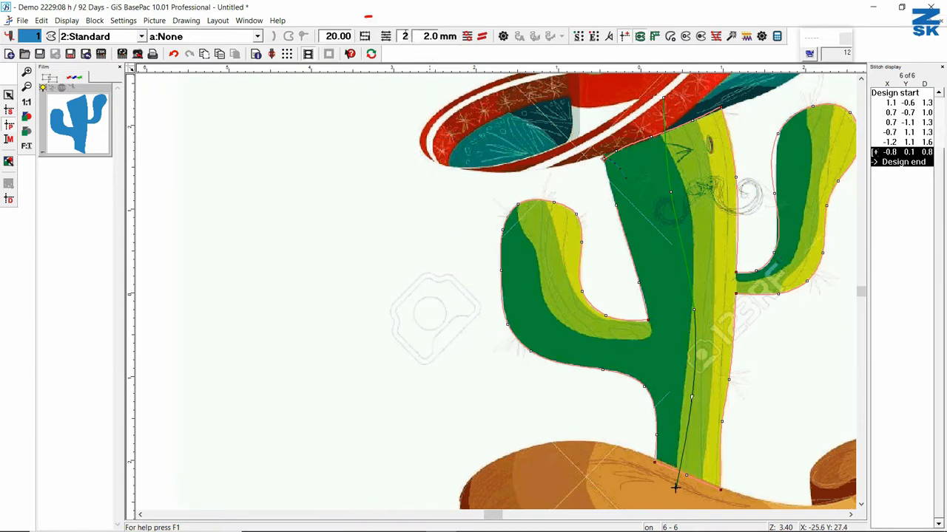
mouse_move(364, 36)
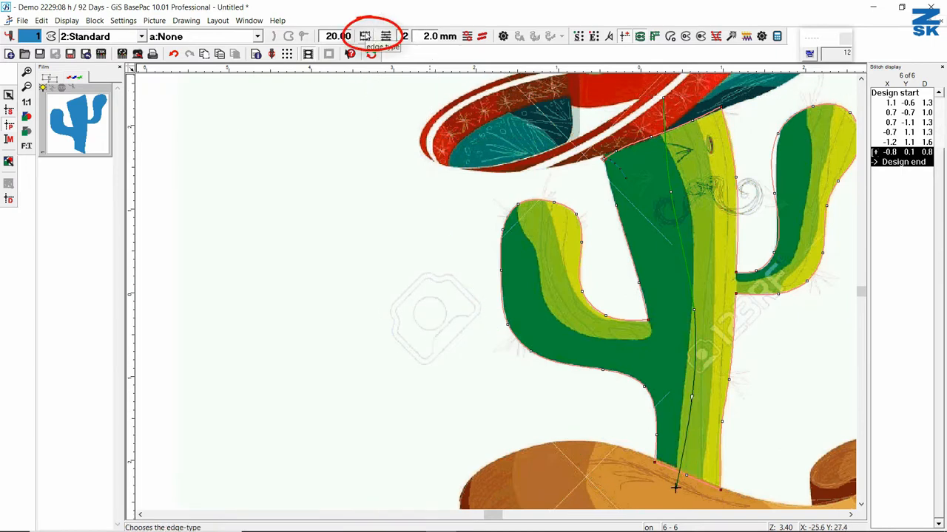
mouse_move(385, 35)
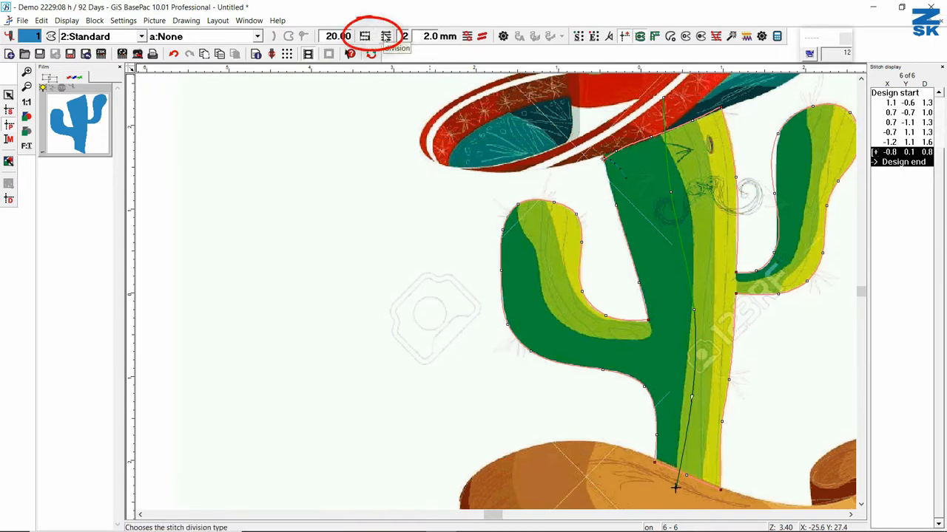
left_click(258, 36)
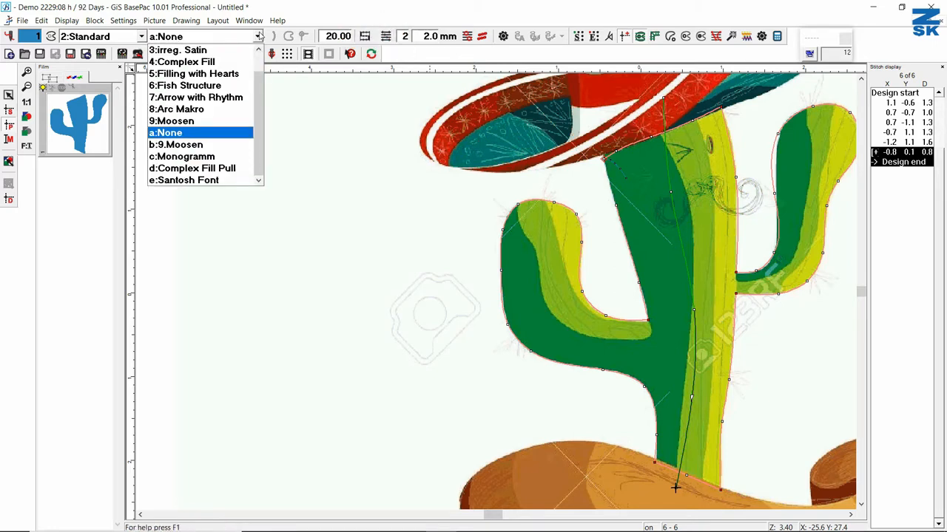
mouse_move(200, 61)
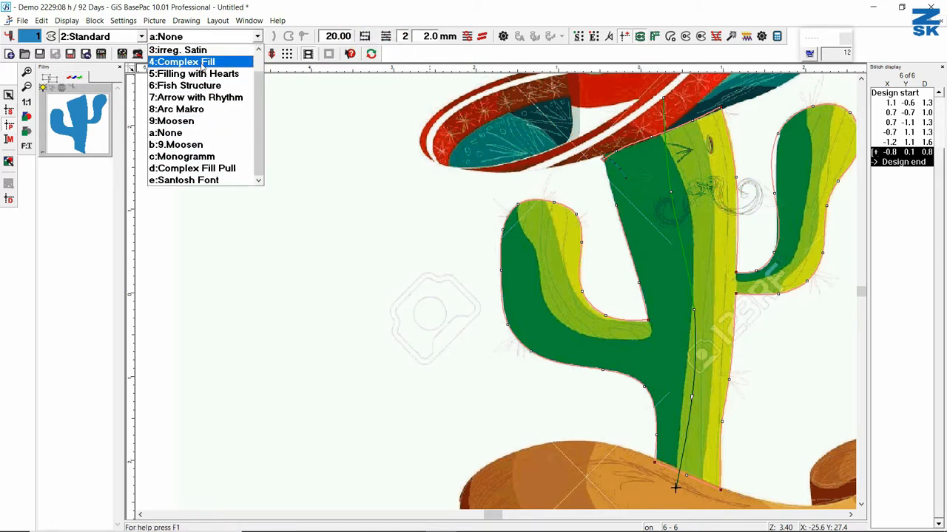
left_click(182, 61)
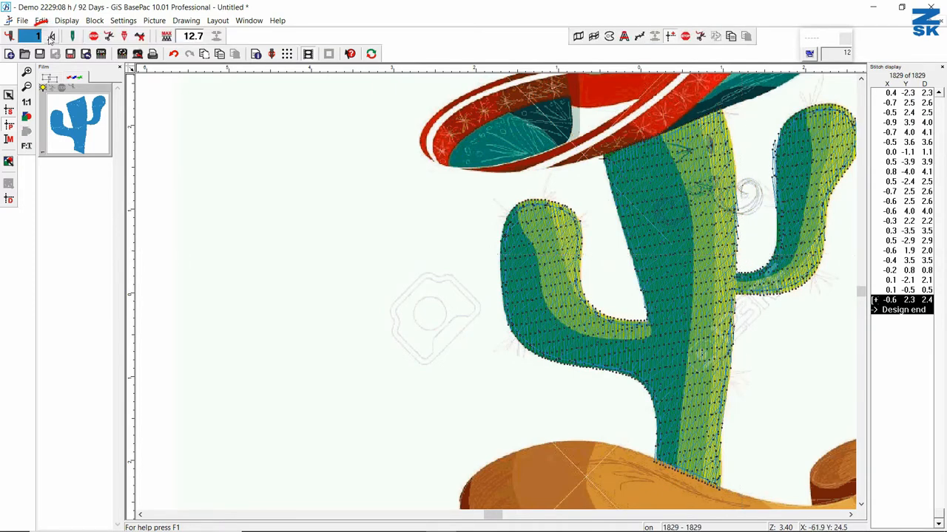
mouse_move(51, 35)
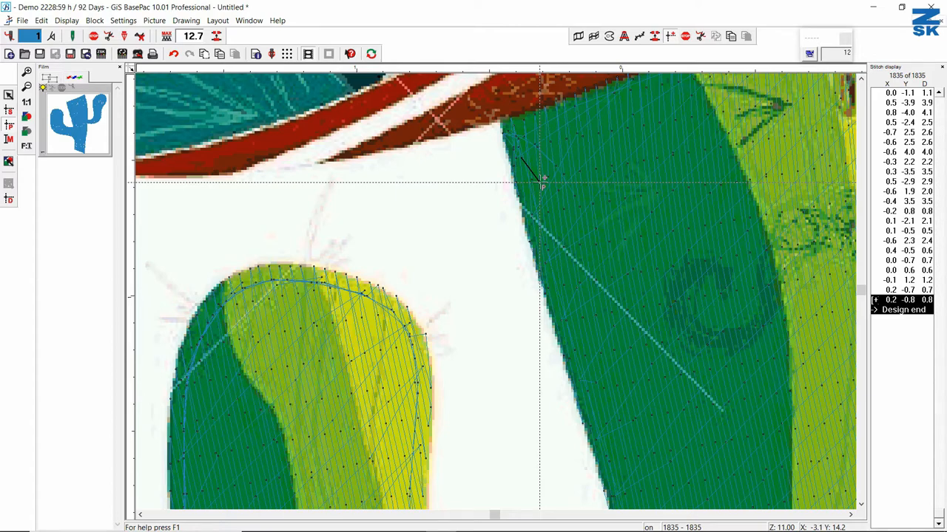
Zoom in on the cactus top to add extra stitches
scroll("down", 3)
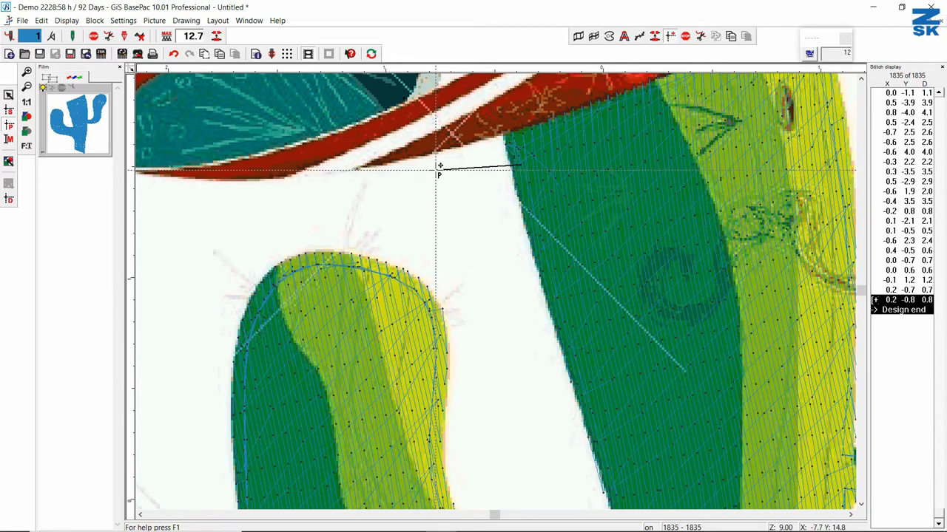
mouse_move(437, 167)
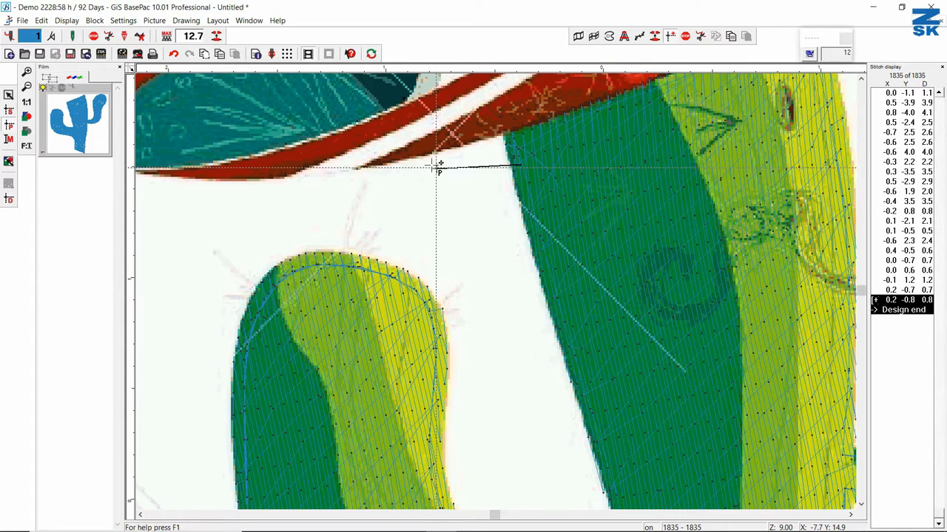
mouse_move(562, 166)
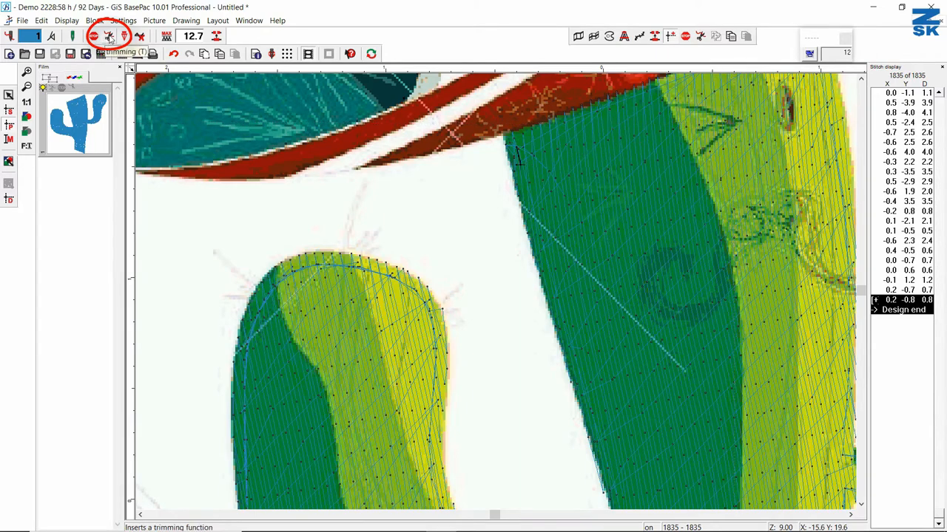
Insert a thread trim followed by a change to needle 2
left_click(109, 36)
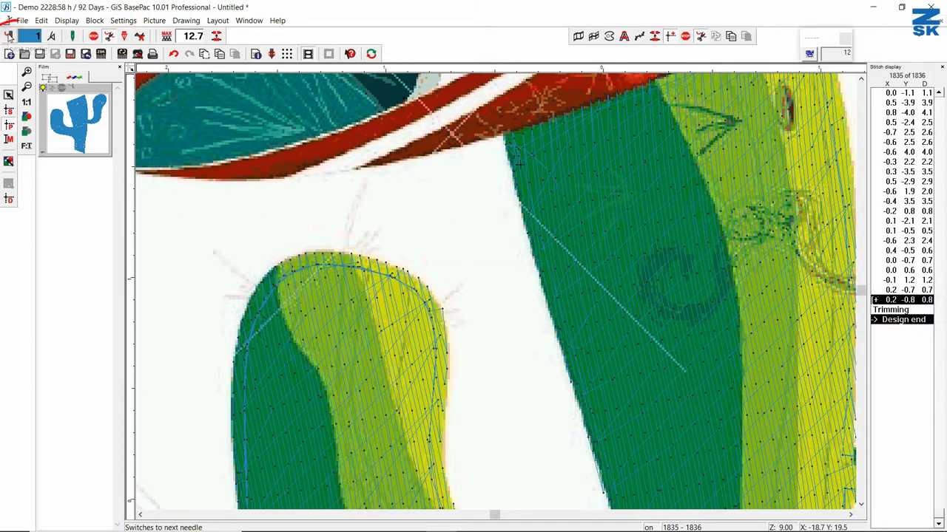
left_click(10, 36)
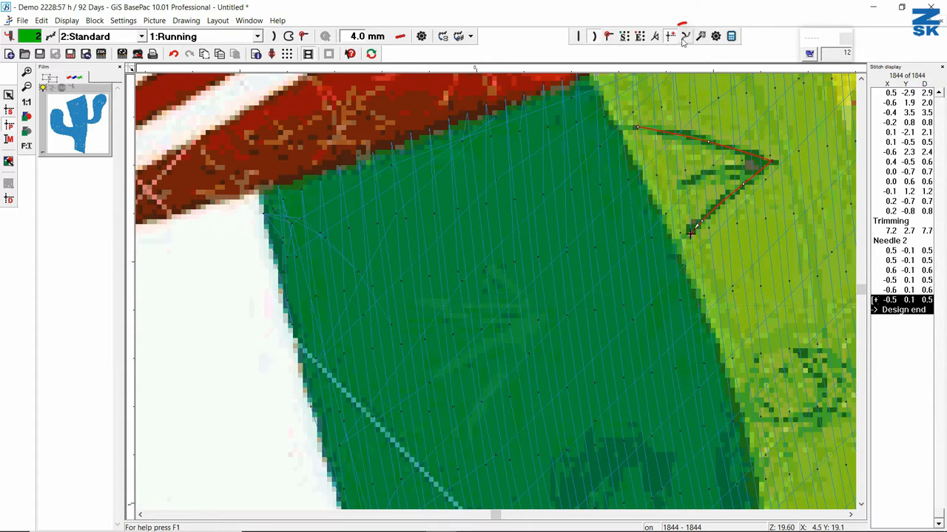
Smooth the arrow-mark running line into curves and select the 4.0 mm stitch length
left_click(671, 36)
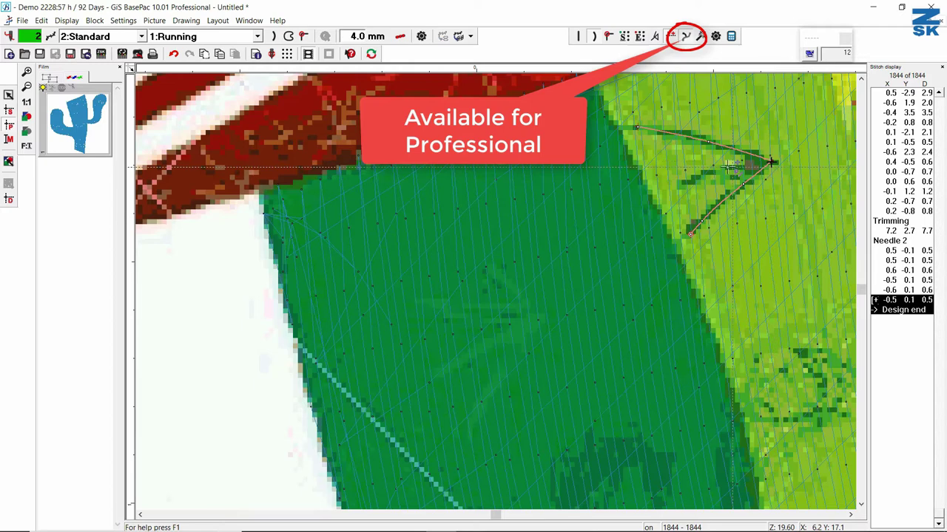
left_click(671, 35)
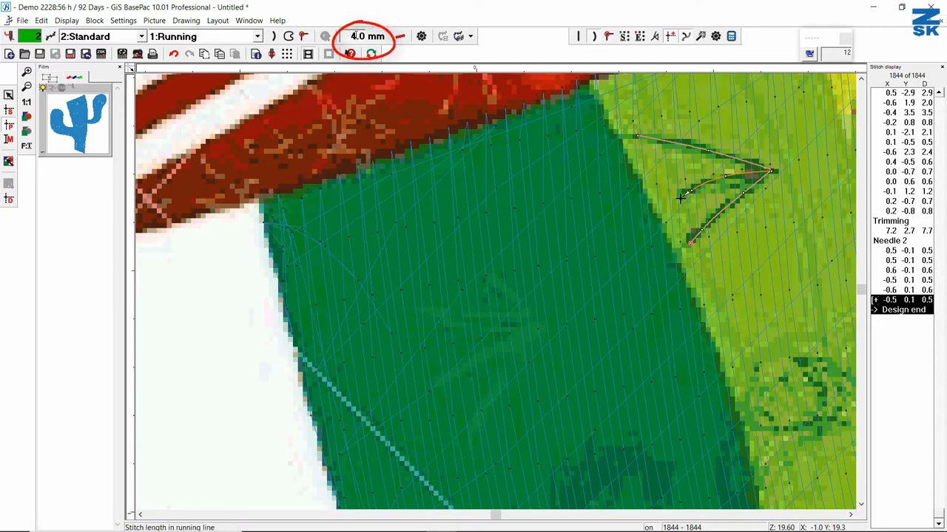
triple_click(368, 36)
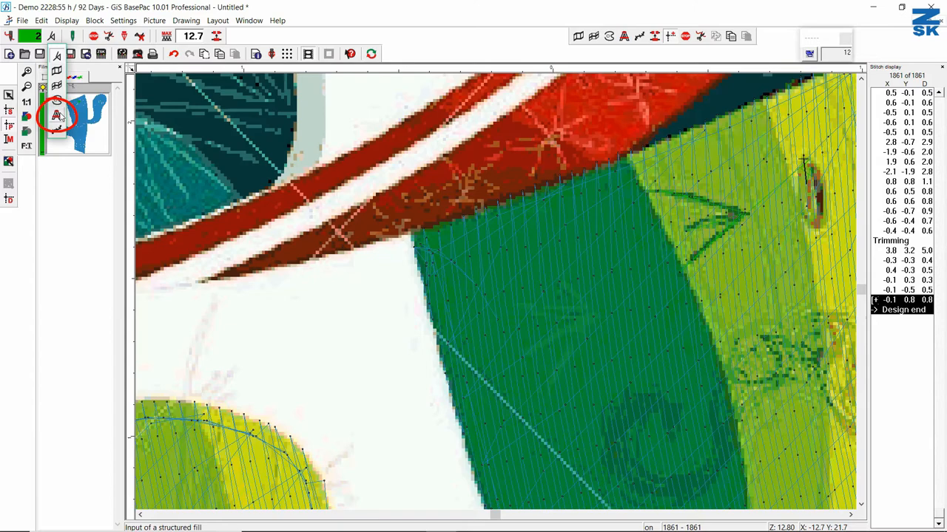
mouse_move(56, 116)
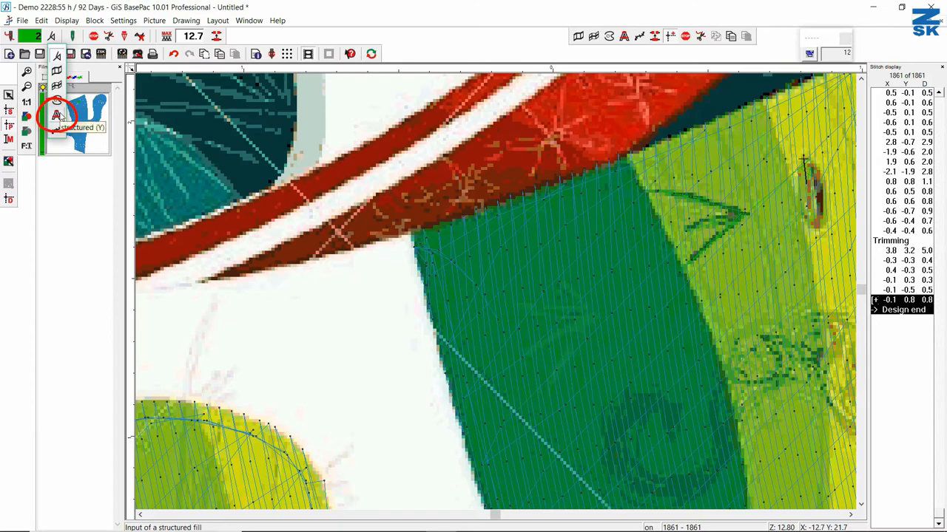
Outline the oval spot with Structured input and set its effect to 1:Satin stitch
left_click(57, 116)
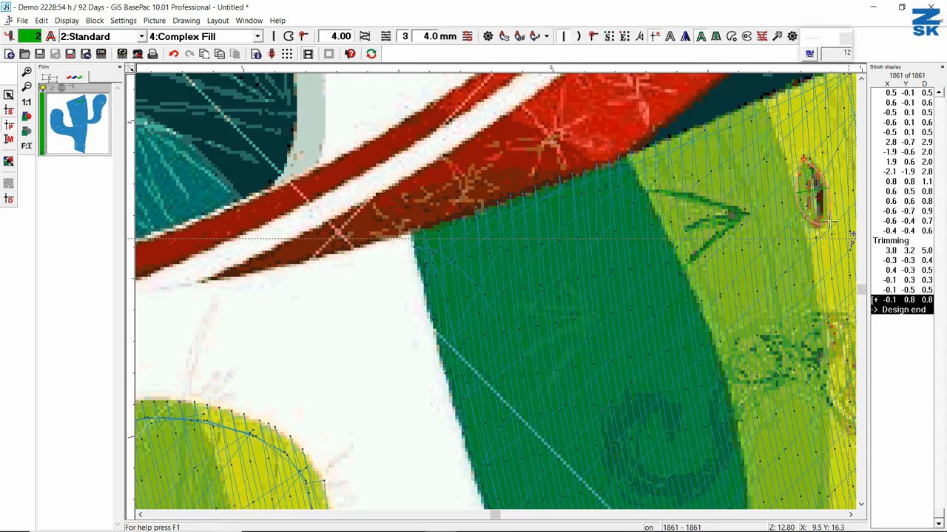
mouse_move(793, 116)
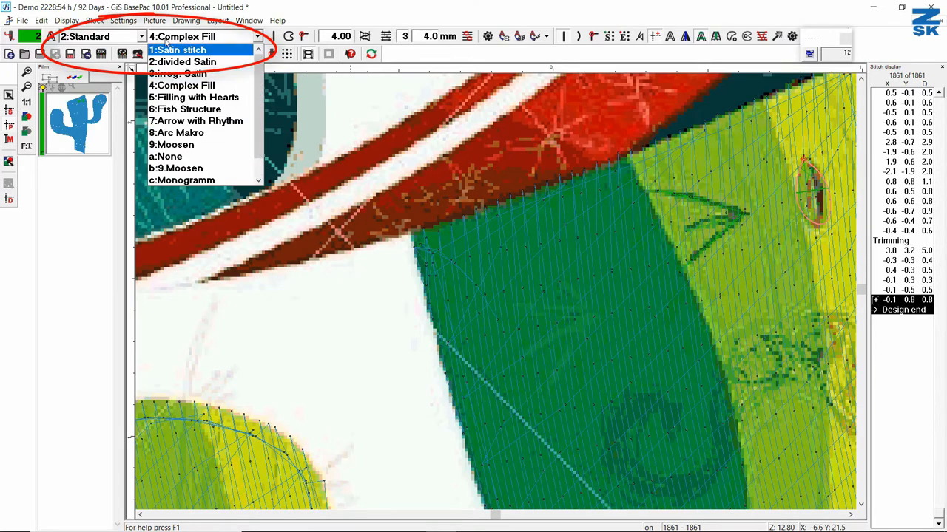
left_click(178, 49)
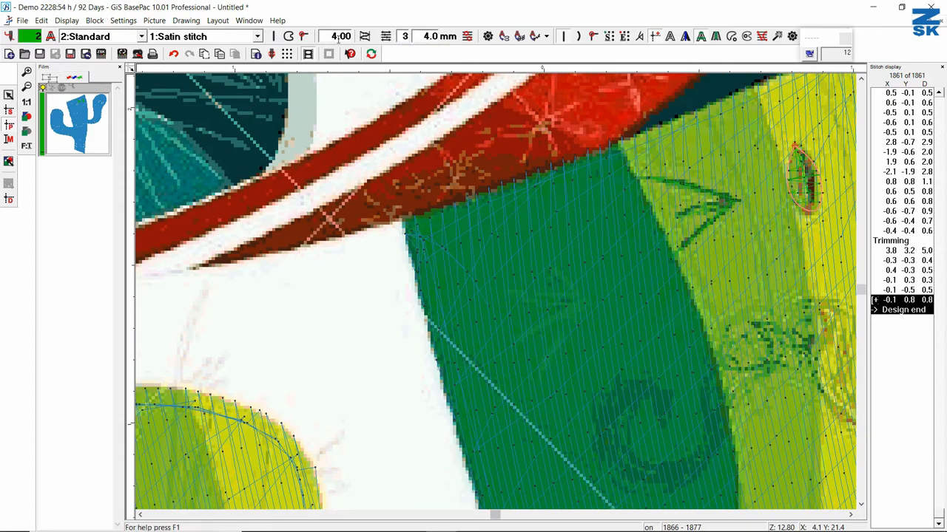
mouse_move(340, 36)
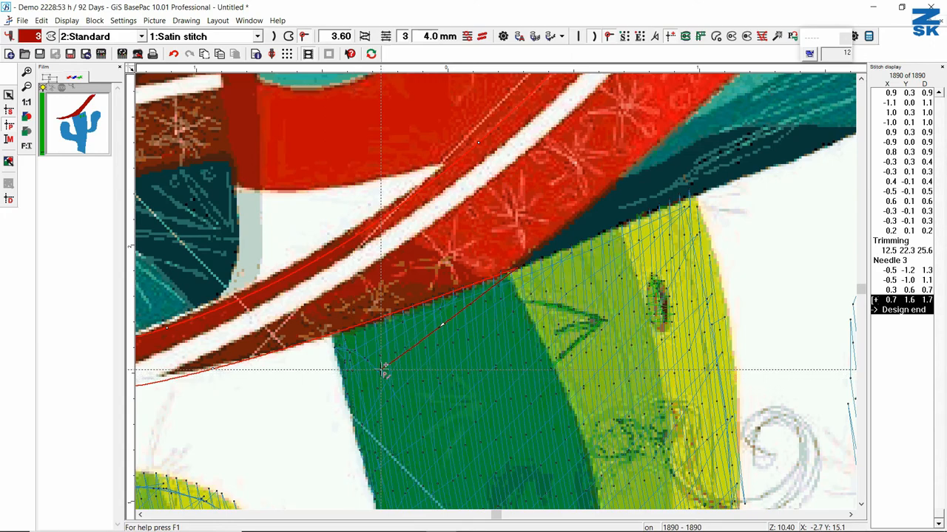
mouse_move(400, 284)
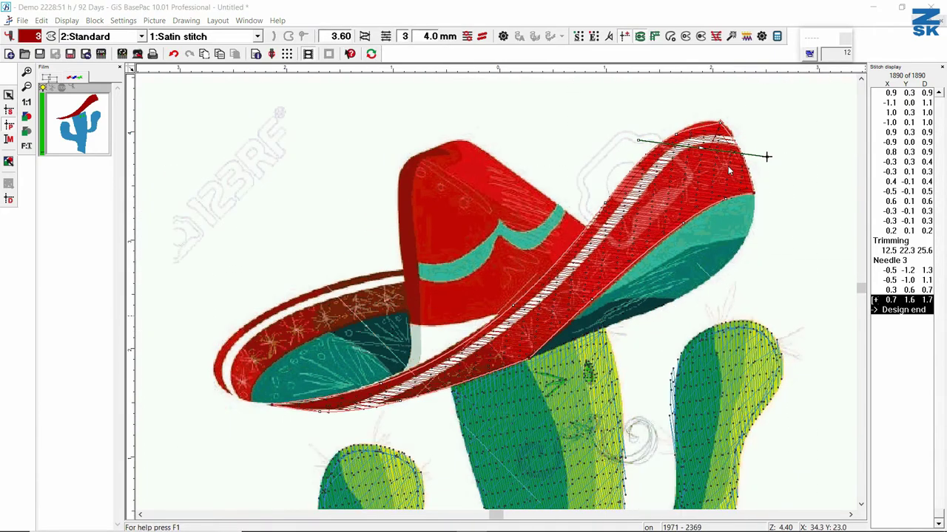
mouse_move(525, 406)
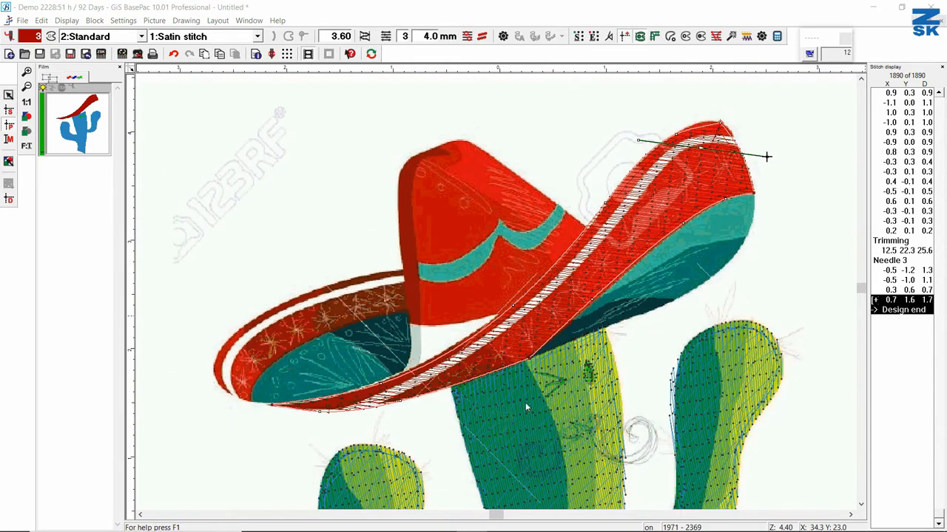
mouse_move(524, 420)
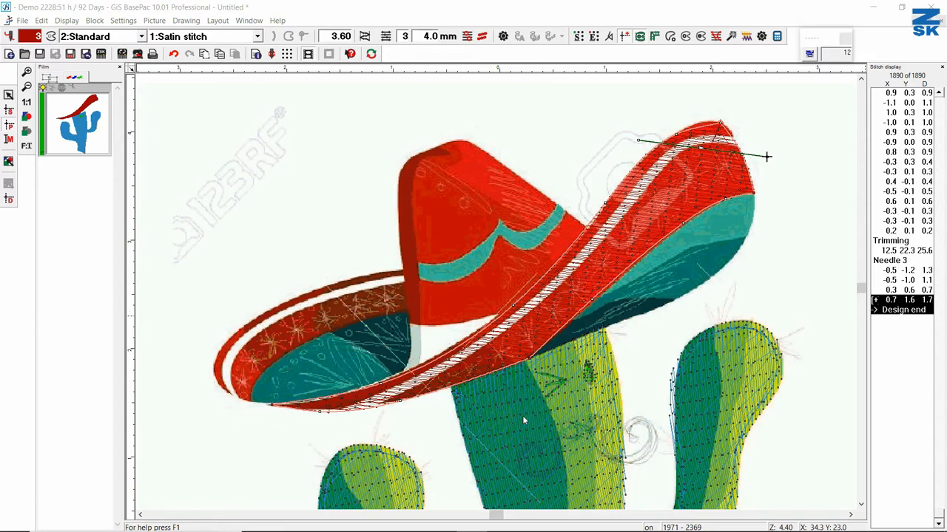
Draw a wavy stitch direction line along the cactus top edge, then recalculate its stitches
left_click(670, 36)
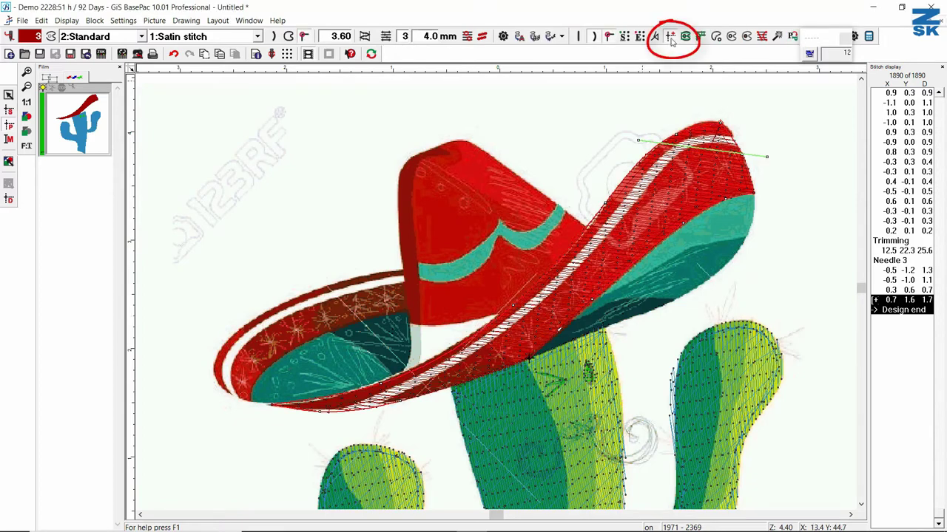
mouse_move(669, 36)
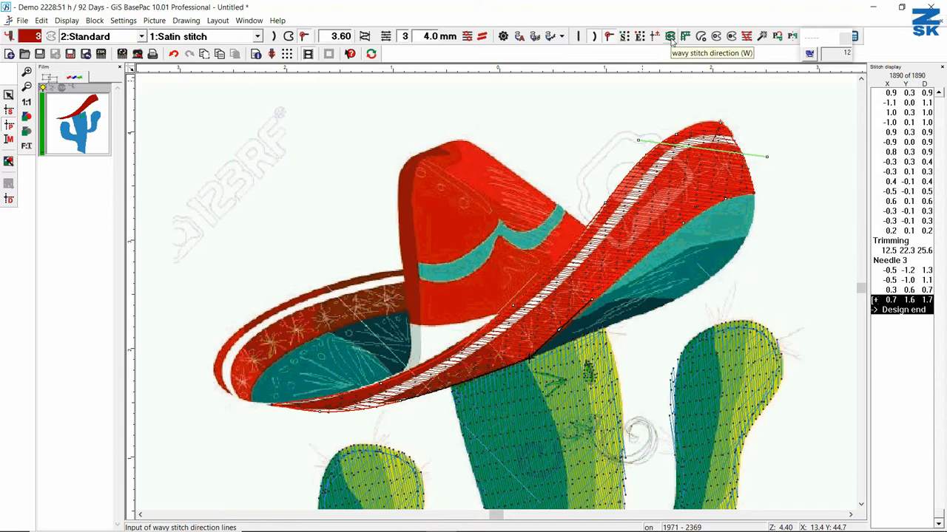
left_click(670, 36)
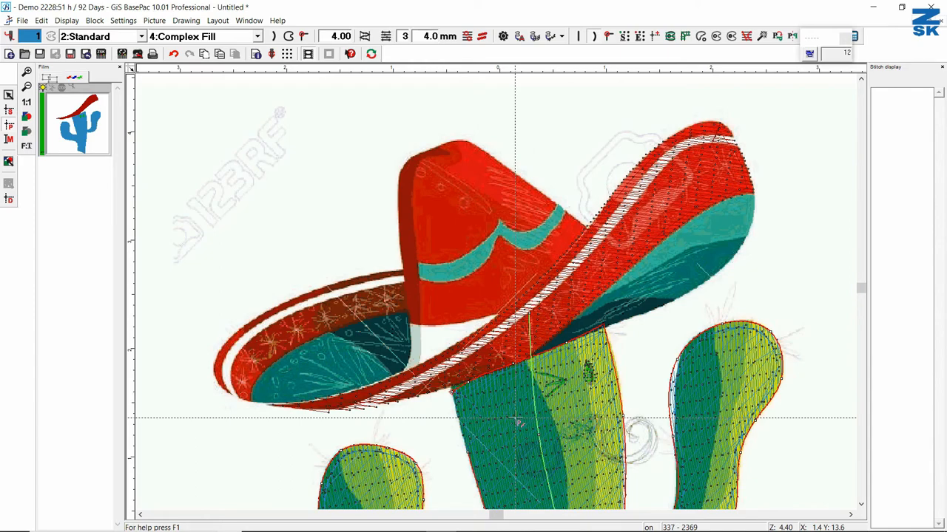
scroll("up", 3)
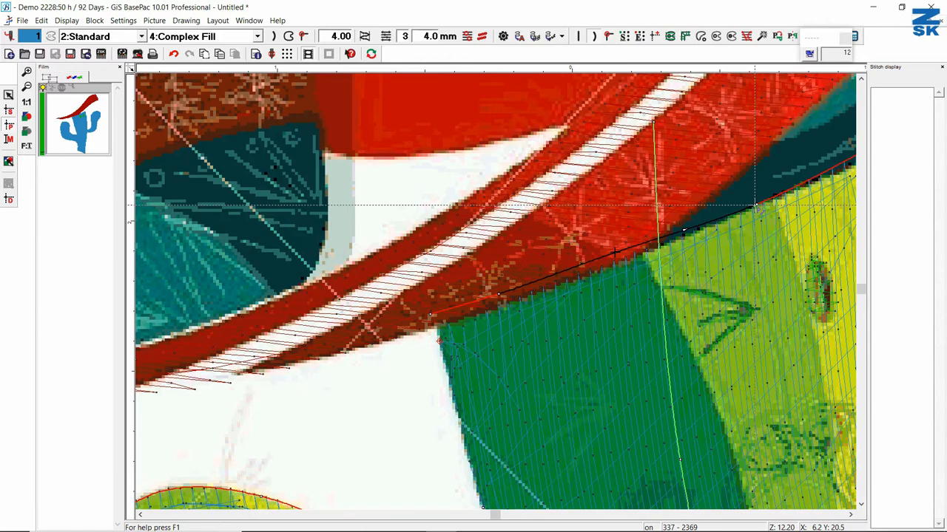
mouse_move(469, 333)
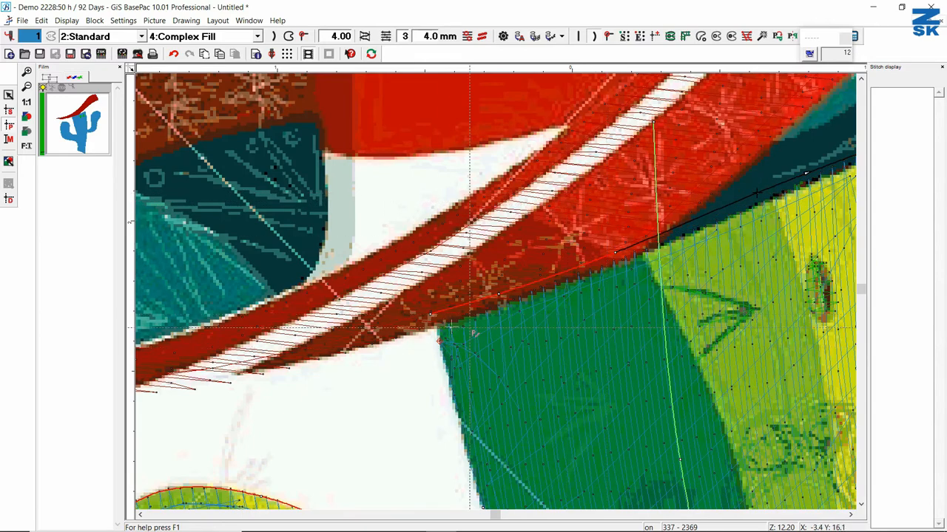
right_click(451, 326)
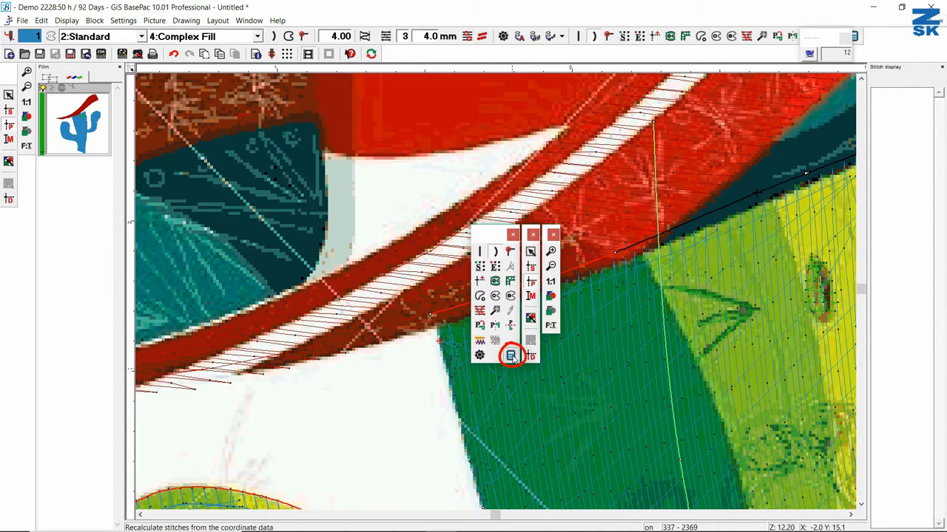
left_click(511, 355)
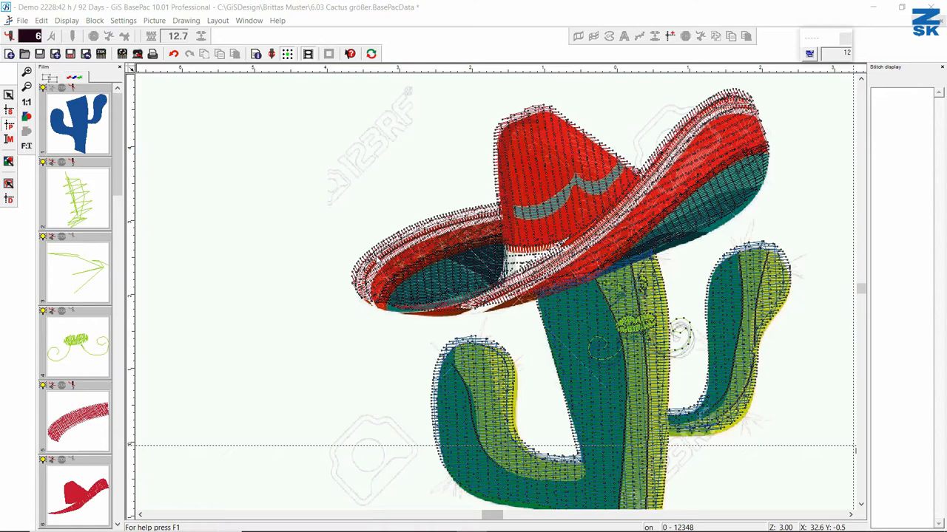
Open Set design colours from the Needle colours list in Design information
left_click(255, 54)
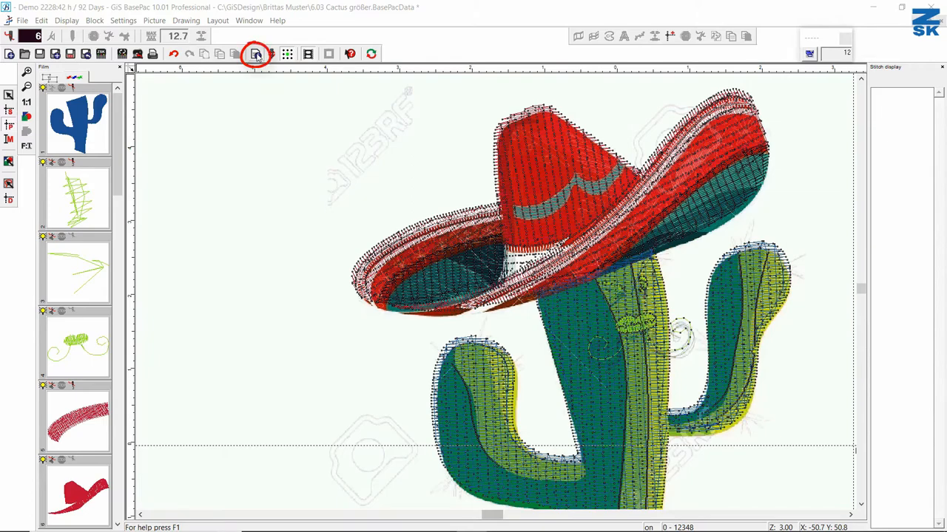
left_click(255, 54)
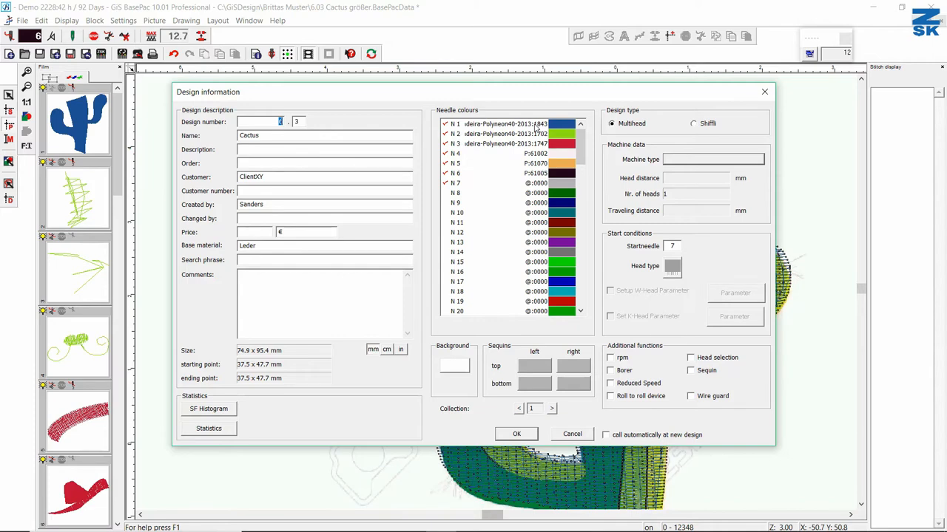
mouse_move(474, 168)
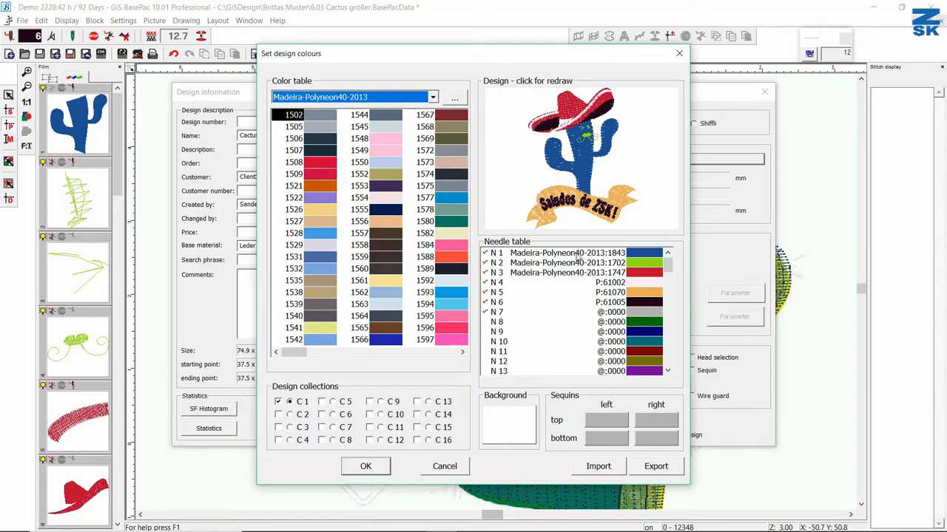
Assign Madeira threads 1649, 1690 and 1781 to needles N1, N2 and N3
left_click(567, 252)
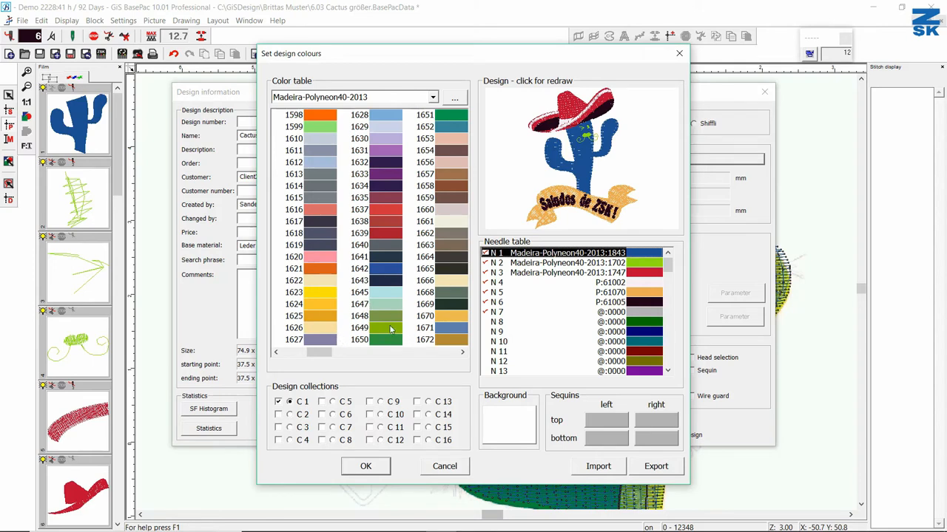
left_click(384, 327)
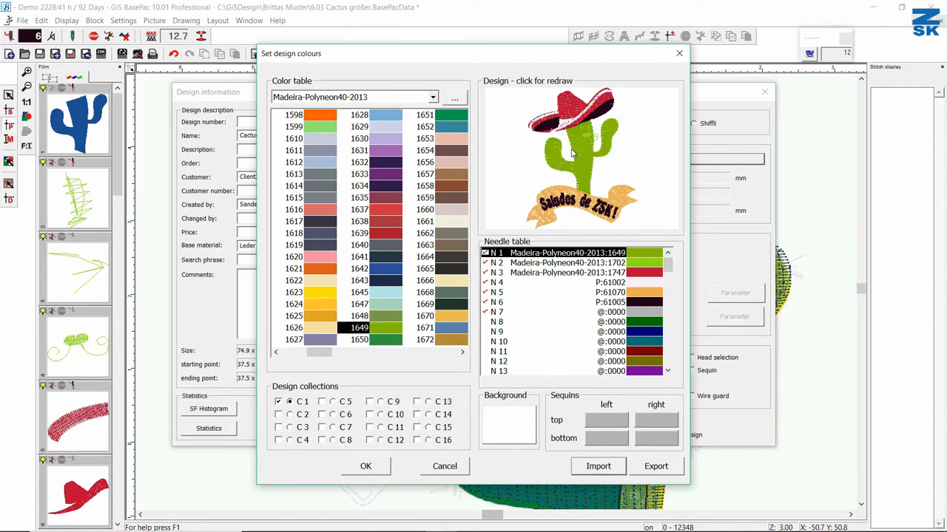
left_click(566, 262)
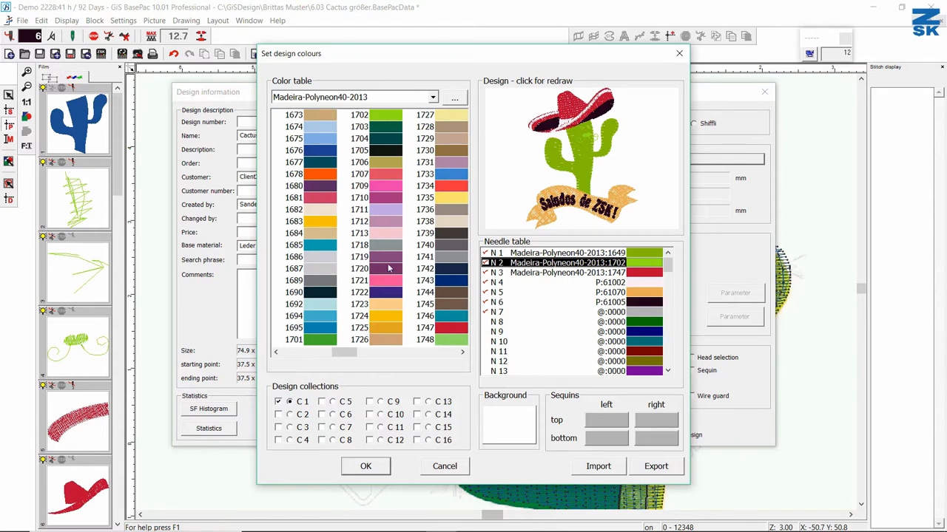
left_click(294, 292)
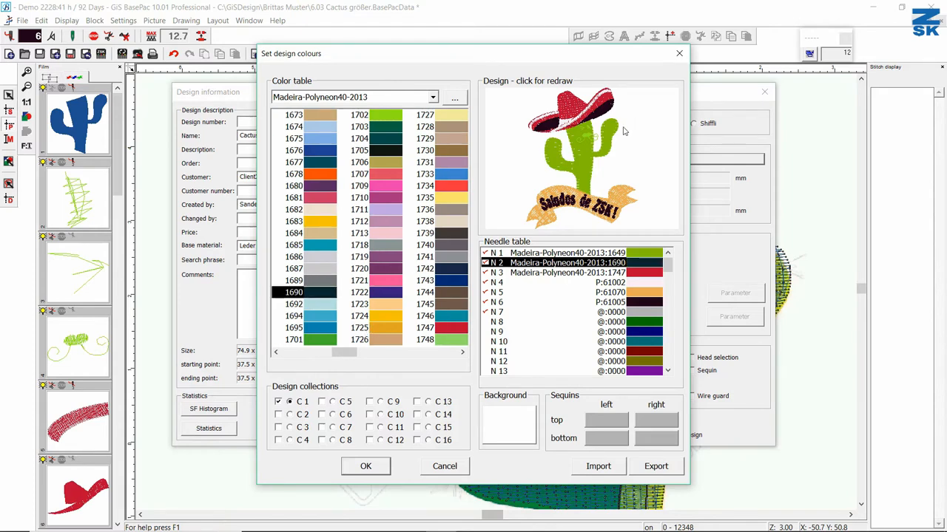
left_click(568, 272)
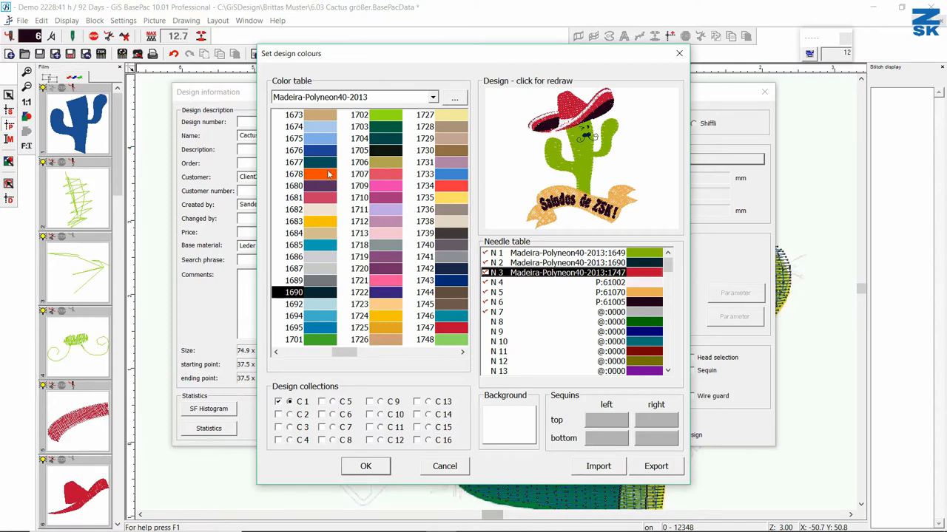
left_click(359, 174)
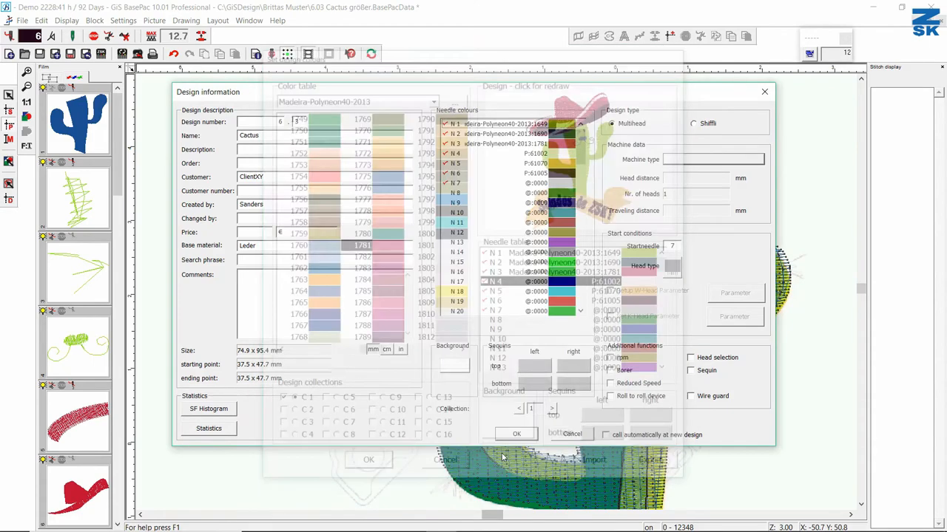
left_click(516, 433)
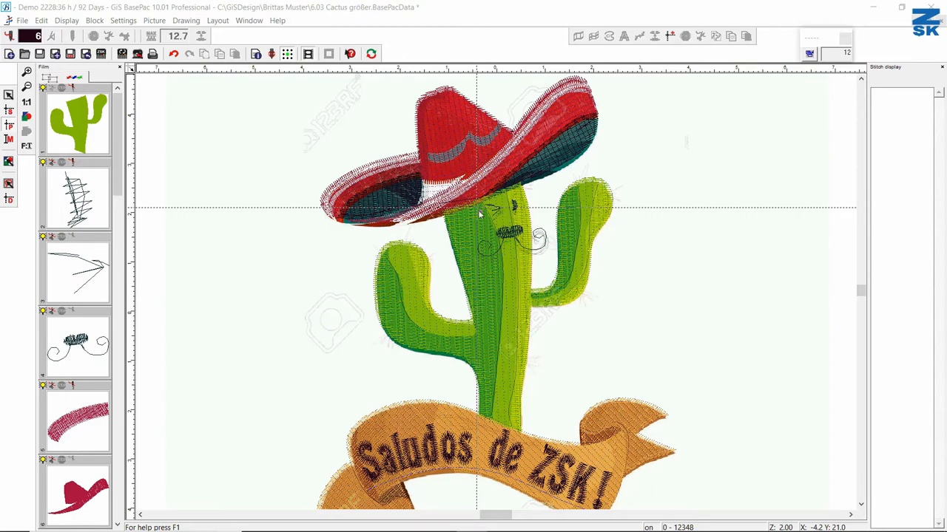
mouse_move(527, 243)
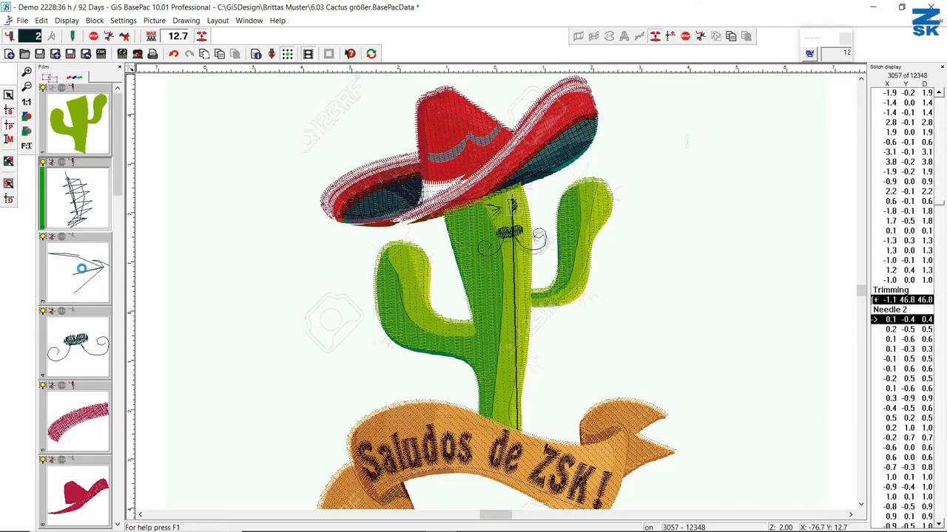
Move the red brim and hat blocks below the cactus in the Film panel and check their stitches
left_click(77, 270)
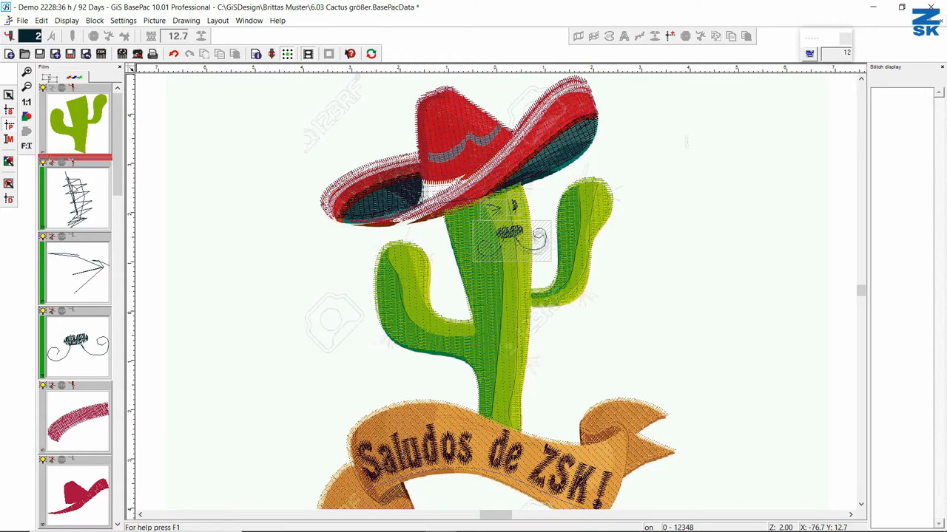
left_click(78, 344)
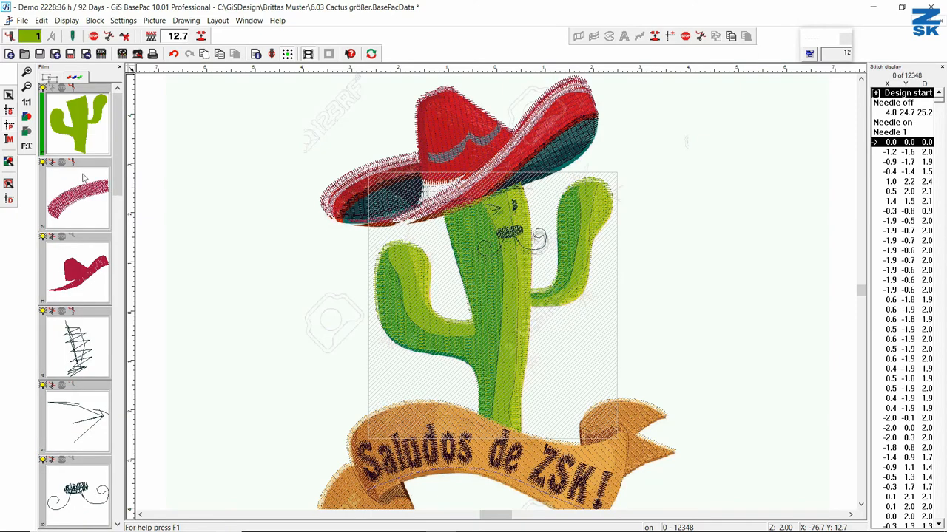
left_click(76, 274)
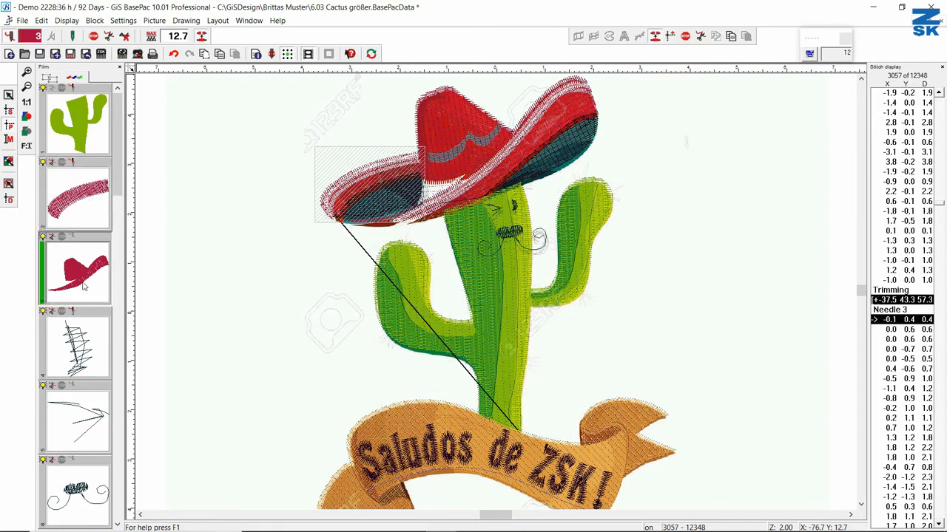
left_click(77, 421)
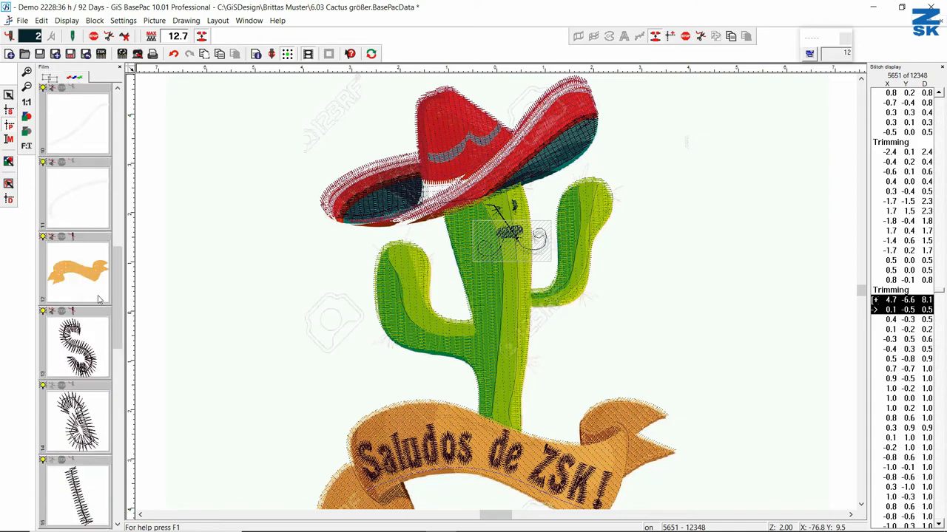
mouse_move(73, 318)
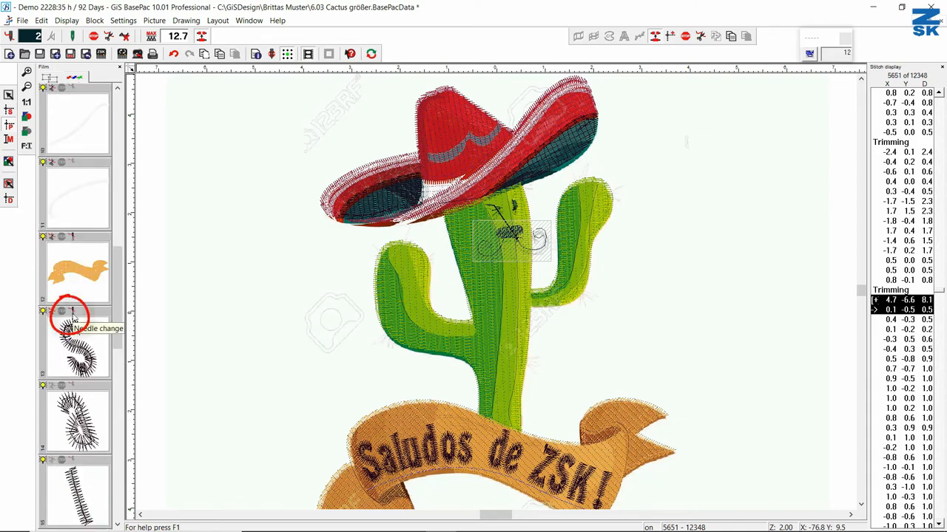
left_click(72, 310)
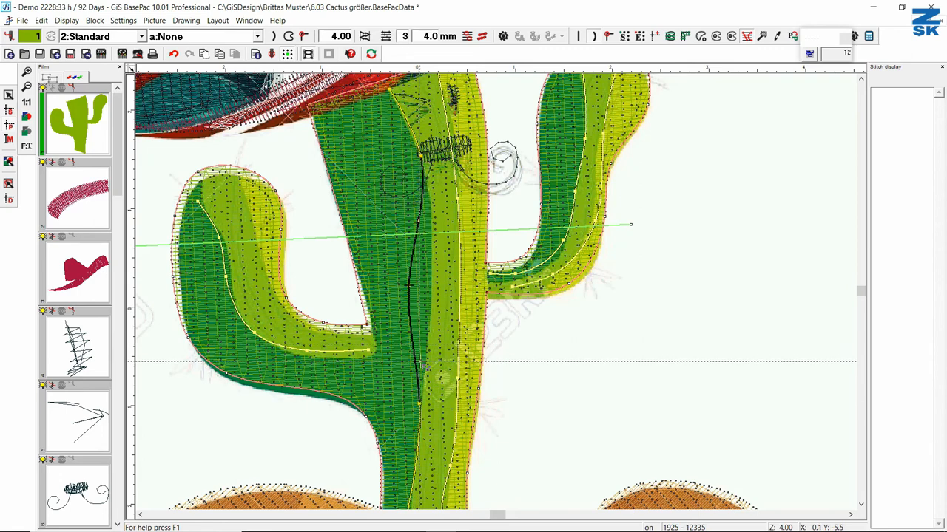
Open the cactus fill block in edit mode with Ctrl+T to show its contours
key("ctrl+t")
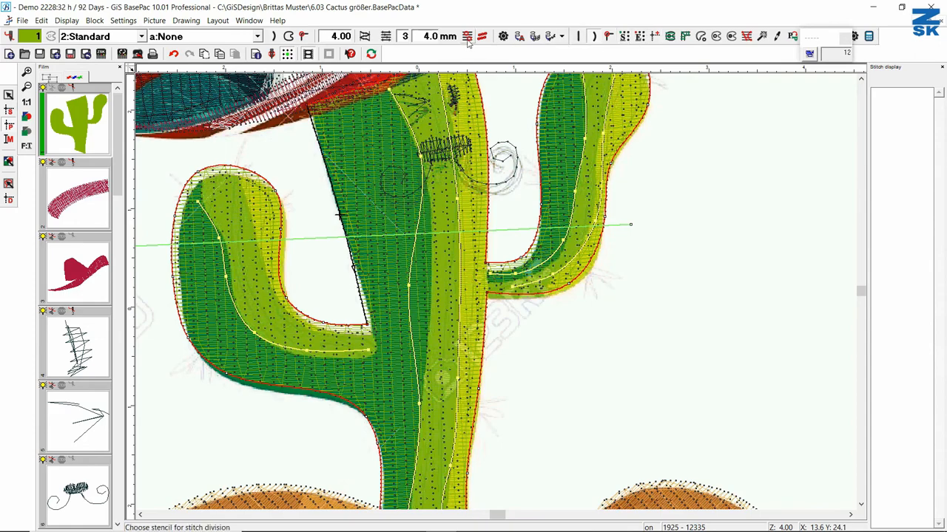
Apply the Stern.v2 star stencil from Stencil selection to the cactus fill
left_click(467, 36)
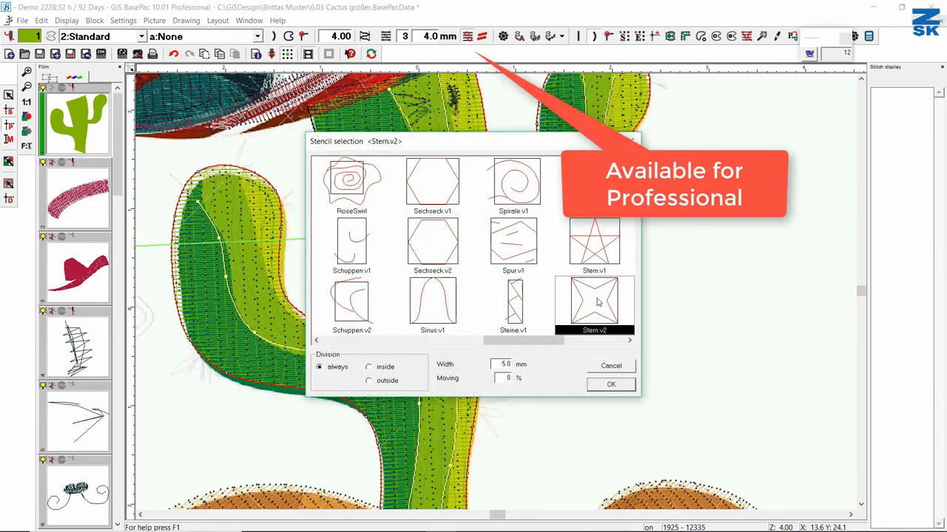
left_click(610, 384)
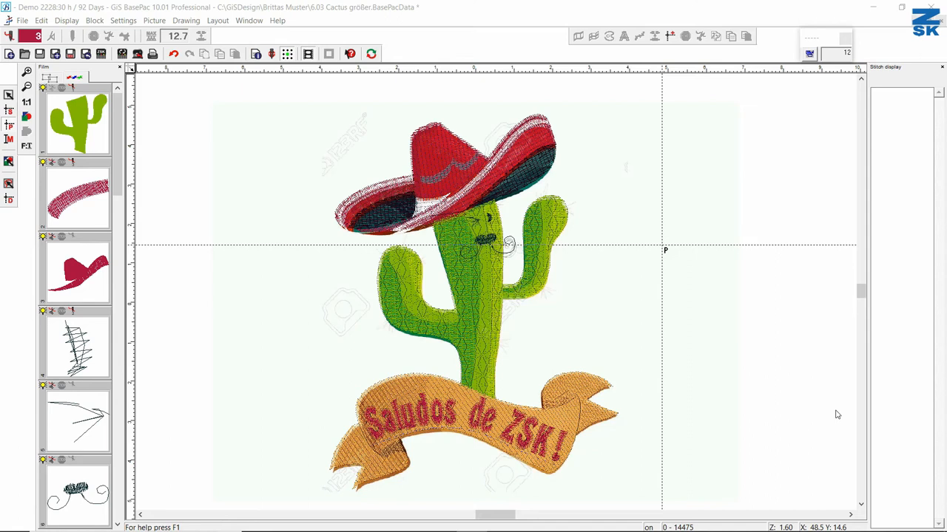
mouse_move(510, 285)
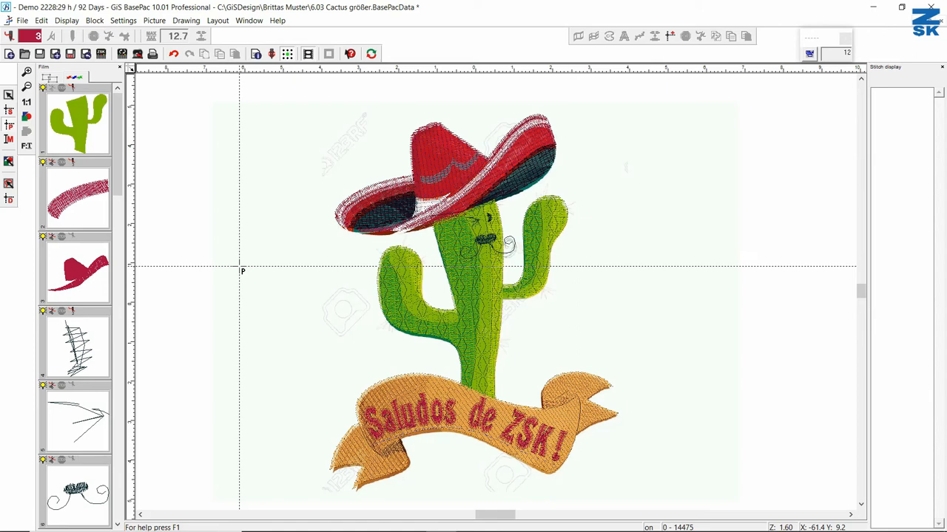
mouse_move(85, 53)
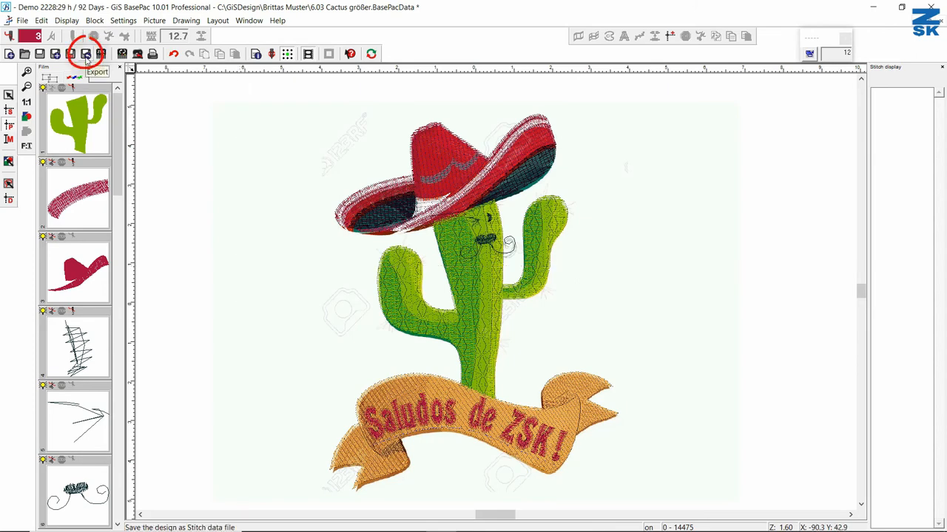
left_click(85, 53)
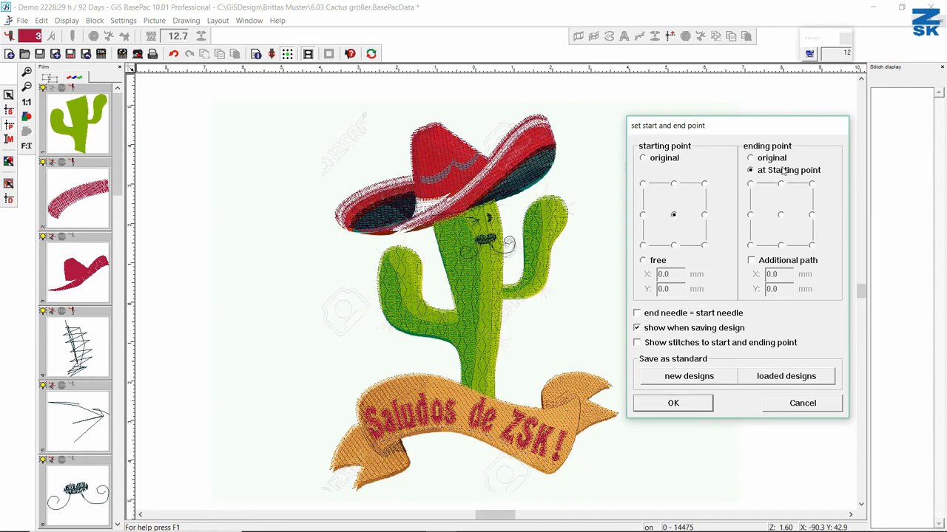
mouse_move(662, 231)
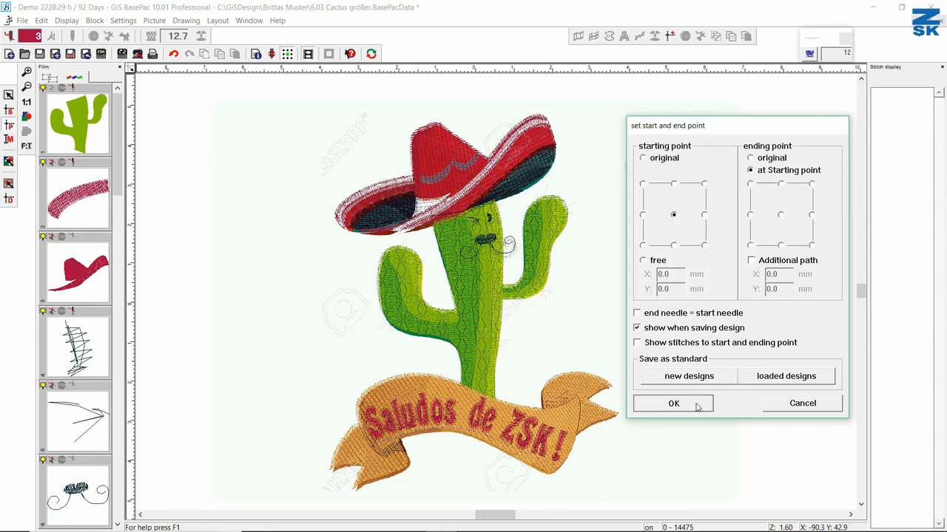
Keep the ending point at the starting point and accept ZSK Transportcode as export format
left_click(673, 403)
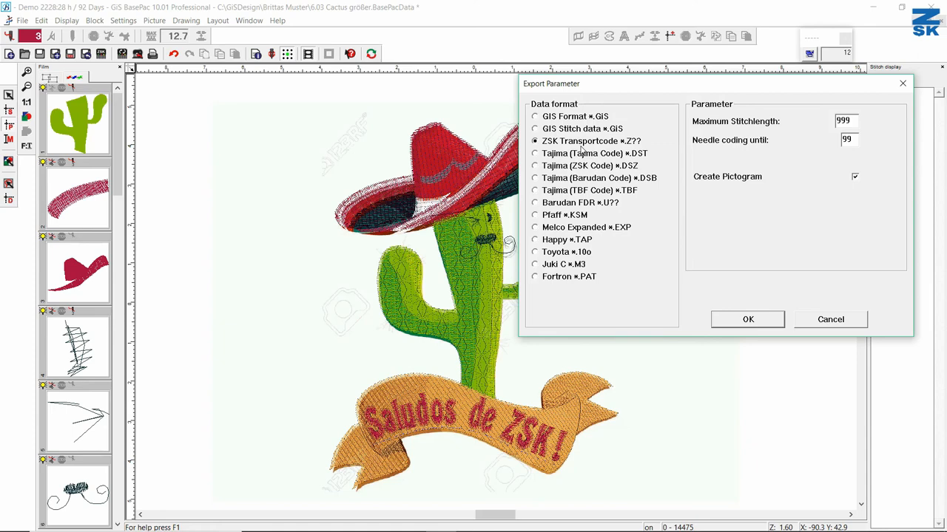
mouse_move(527, 129)
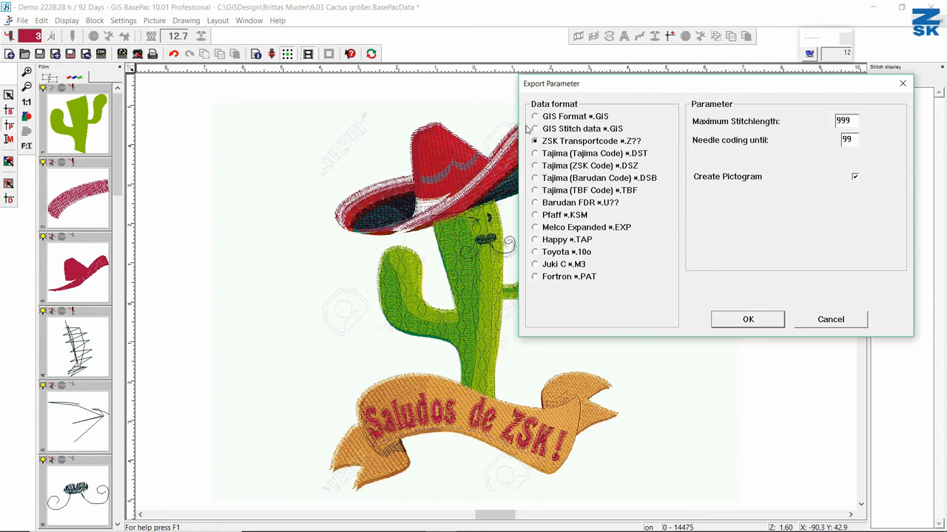
left_click(747, 318)
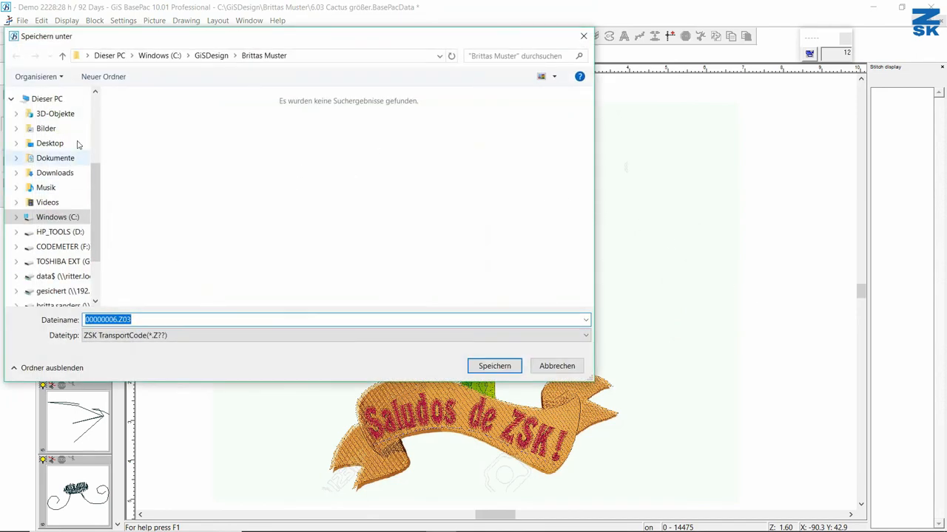
Save the stitch file 00000006.Z03 into Desktop > Export TMP
left_click(49, 143)
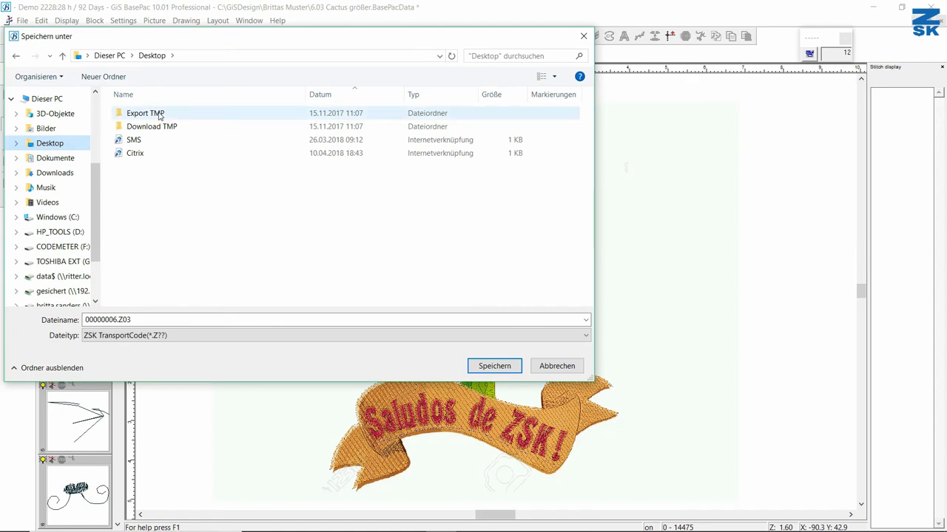
double_click(145, 113)
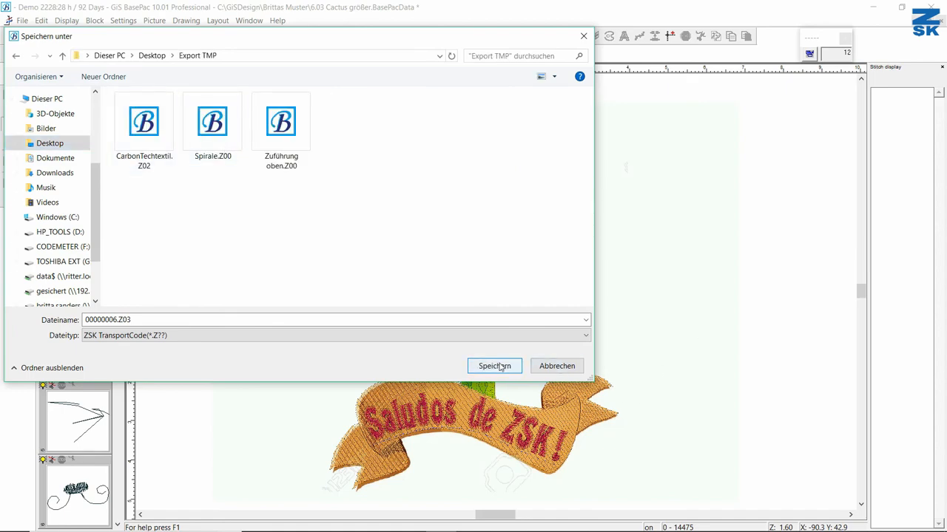
left_click(494, 366)
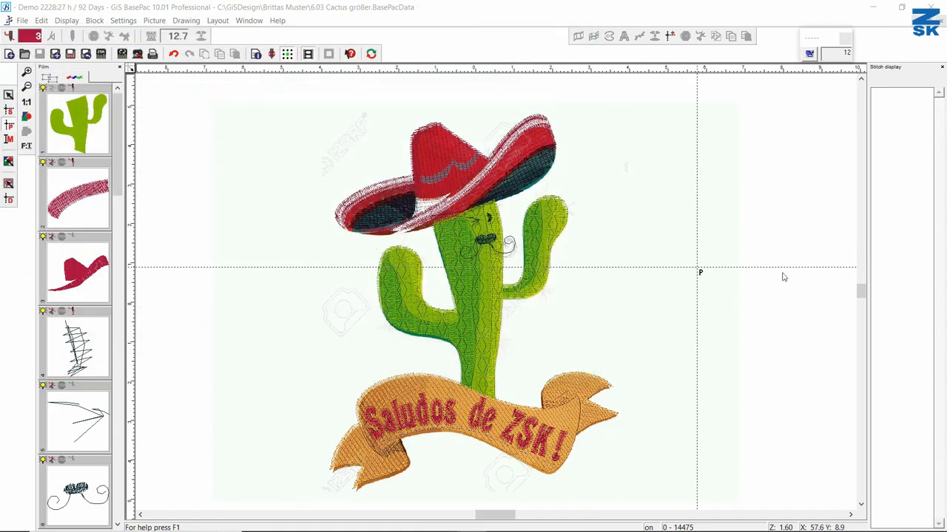